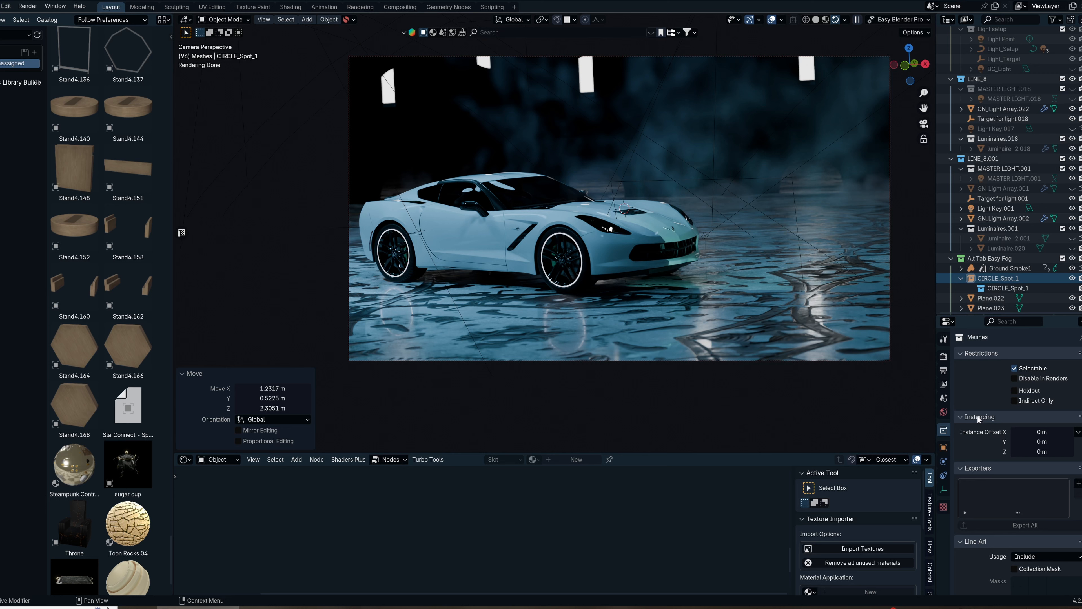
Show the Scene render settings and bring up the Colorist Pro sidebar panel
click(943, 359)
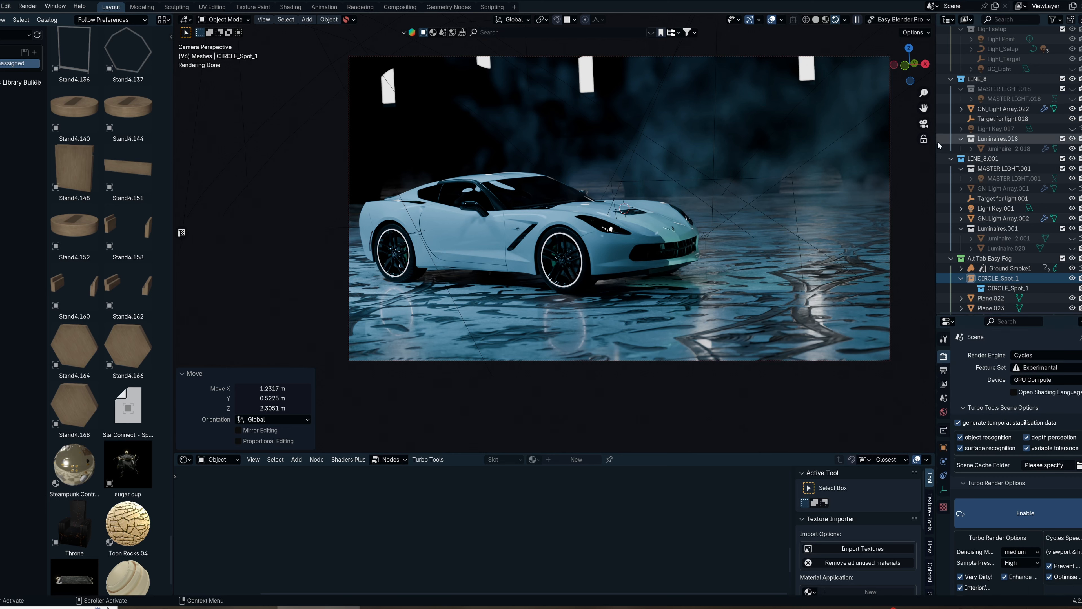
click(929, 124)
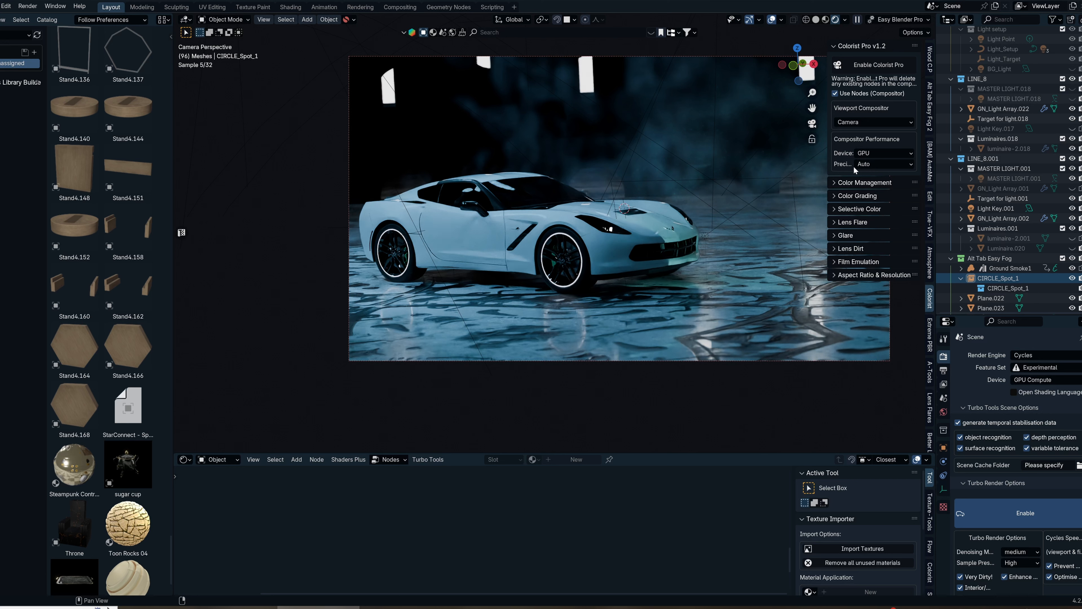
Expand Colorist Pro's Color Management section showing AgX view and sRGB display
click(863, 182)
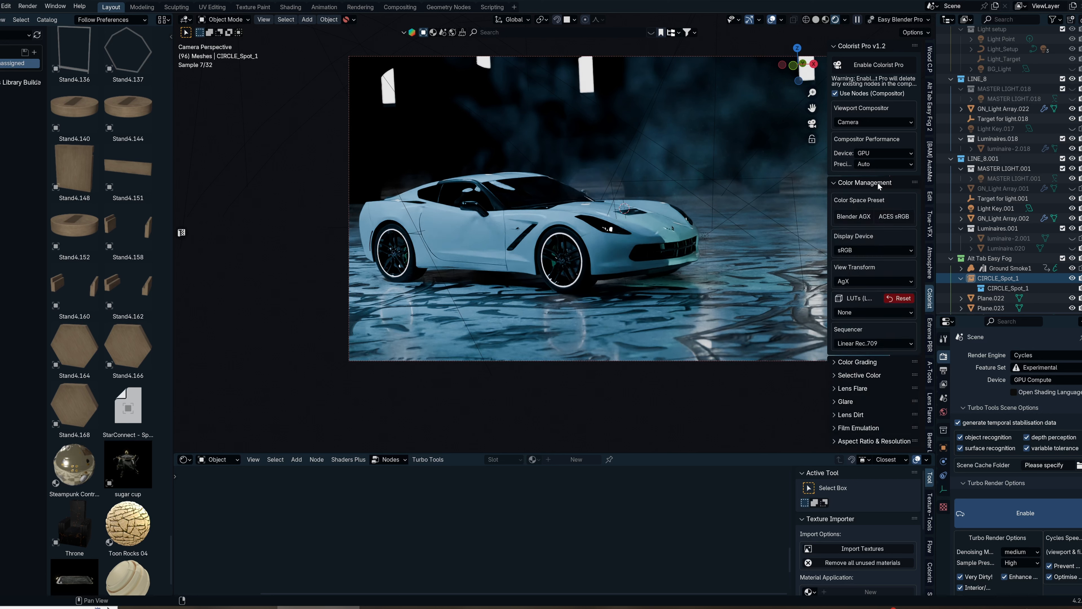
mouse_move(894, 216)
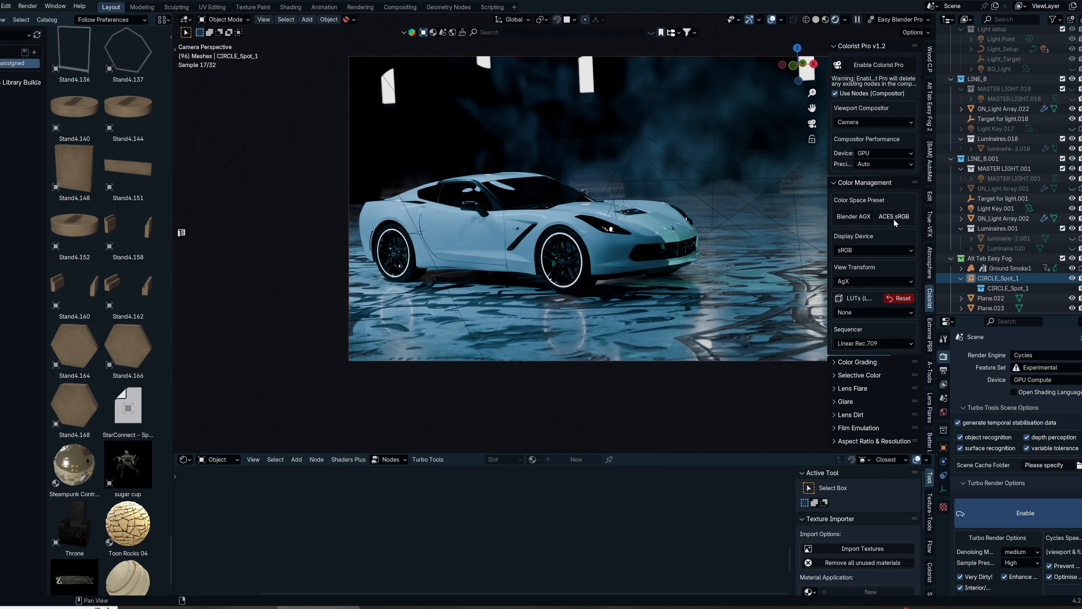
mouse_move(894, 216)
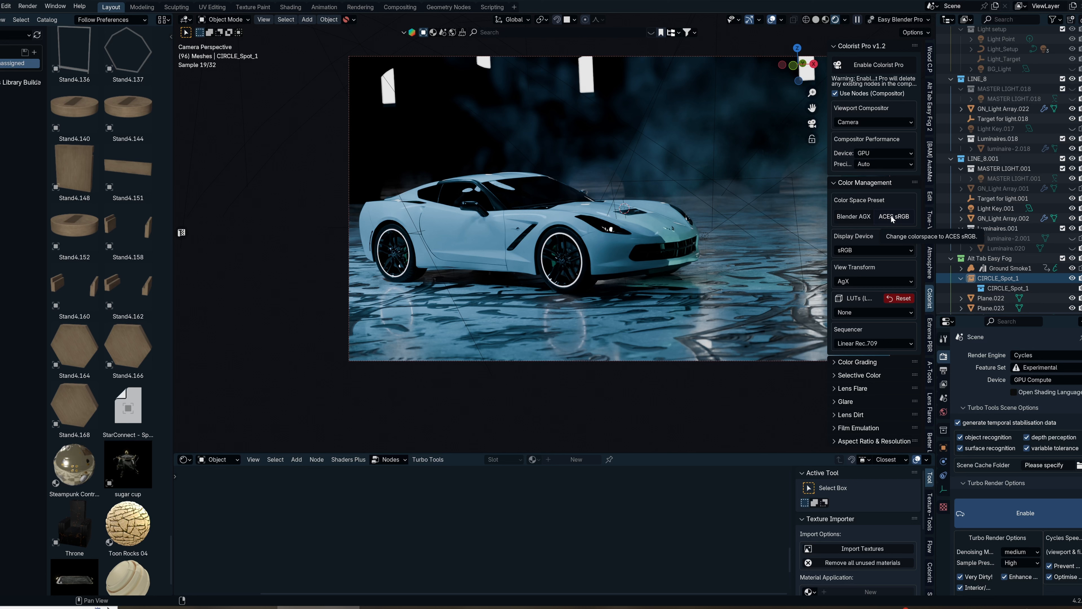
Apply the ACES sRGB colour space preset to the render
click(894, 216)
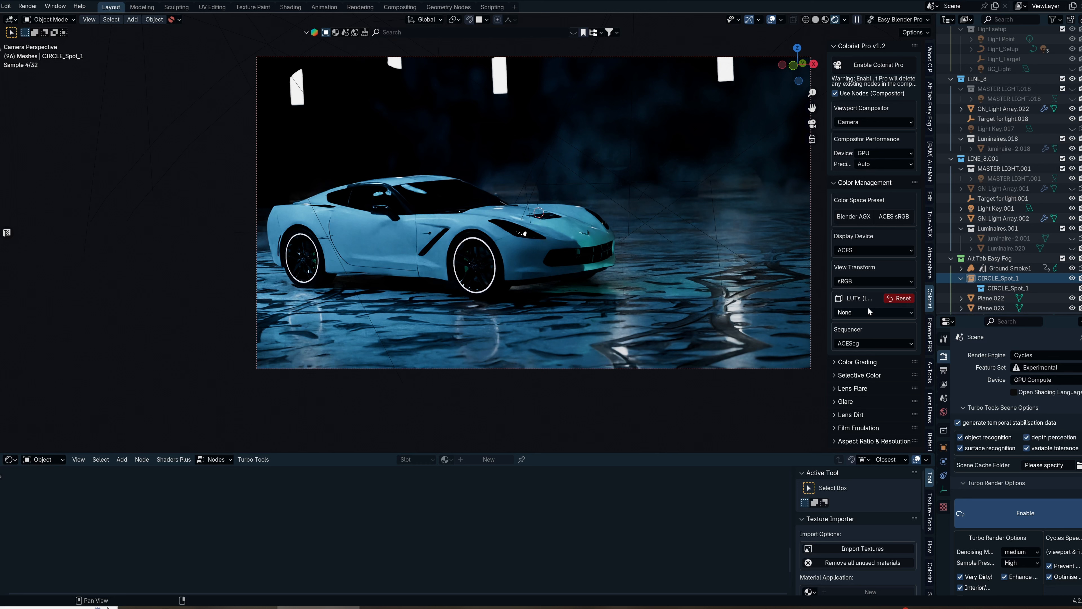
Try the Neo and Straw Hat ACEScc LUT looks, then settle on Amelie ACEScc
click(873, 312)
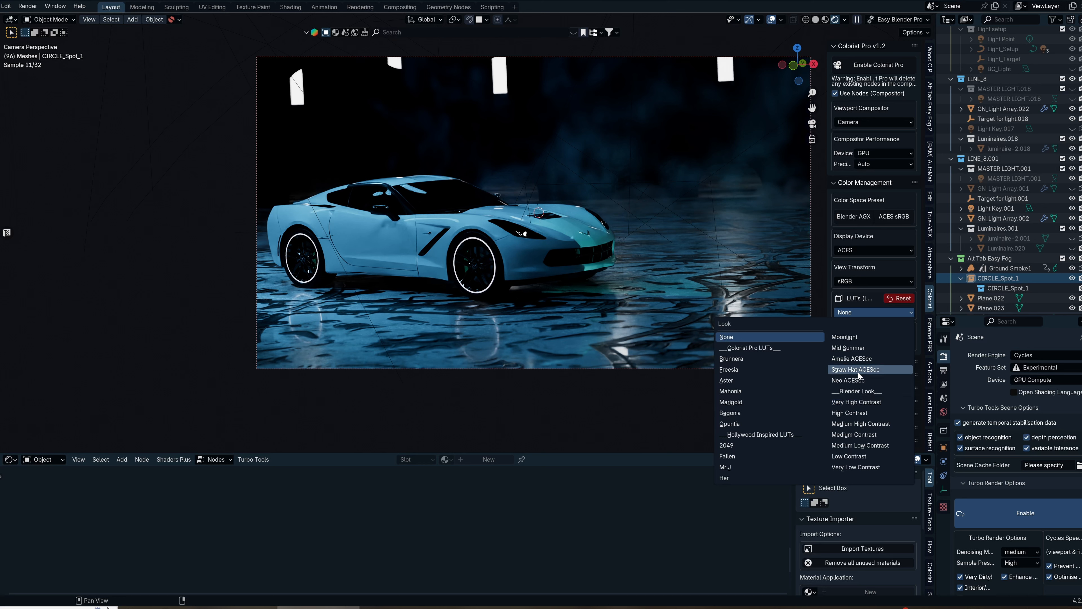
mouse_move(856, 380)
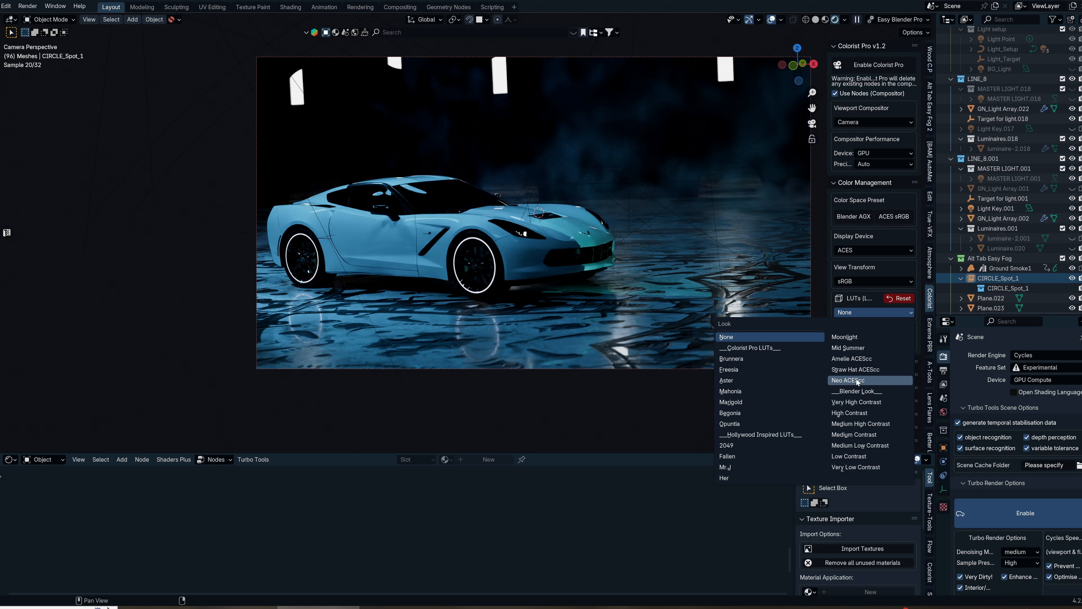
click(845, 380)
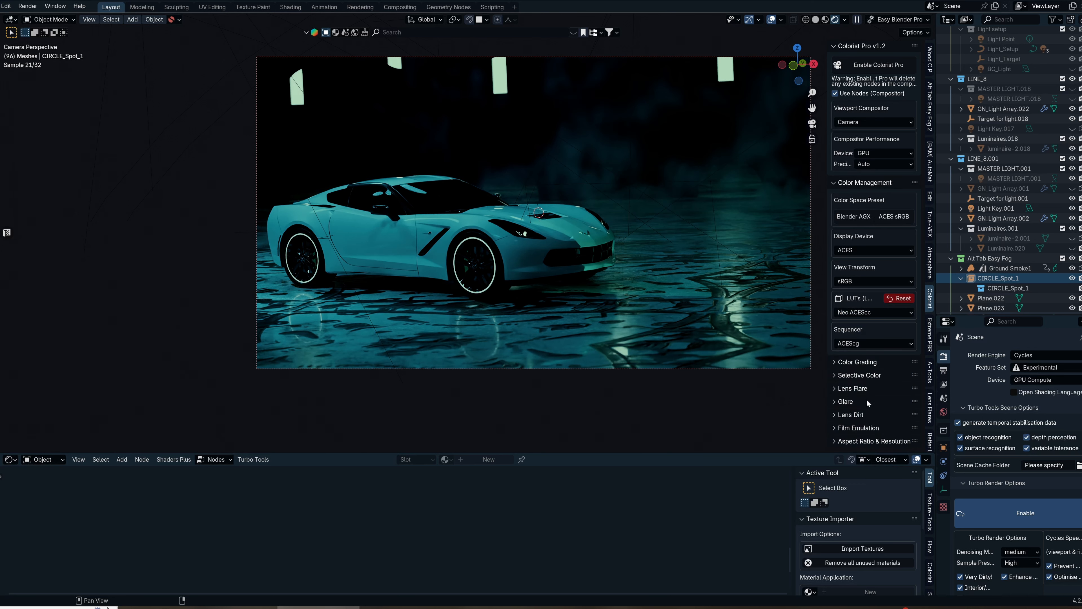
click(871, 311)
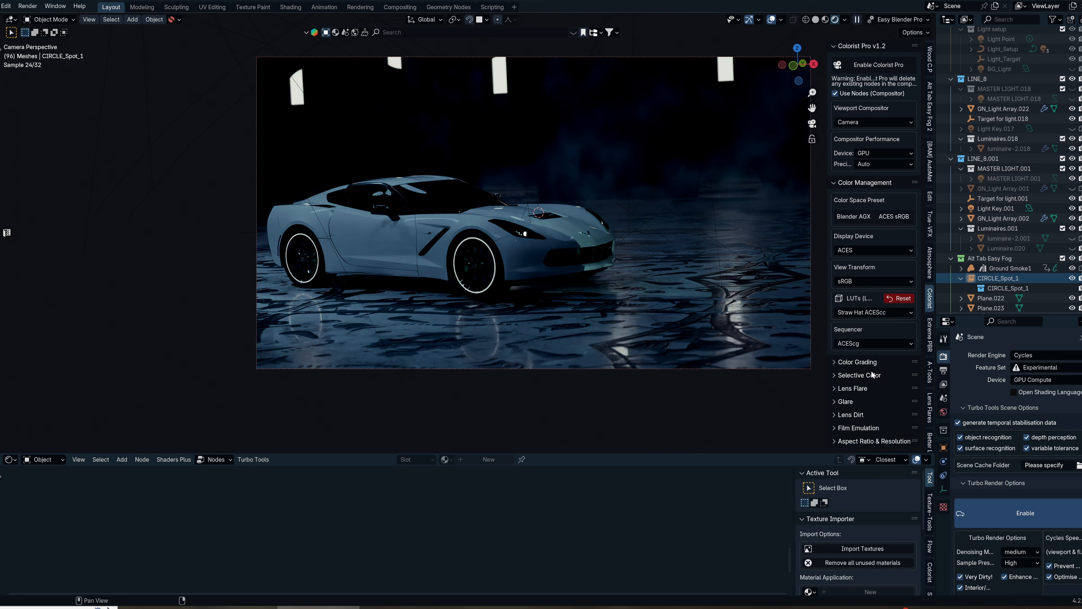
click(872, 312)
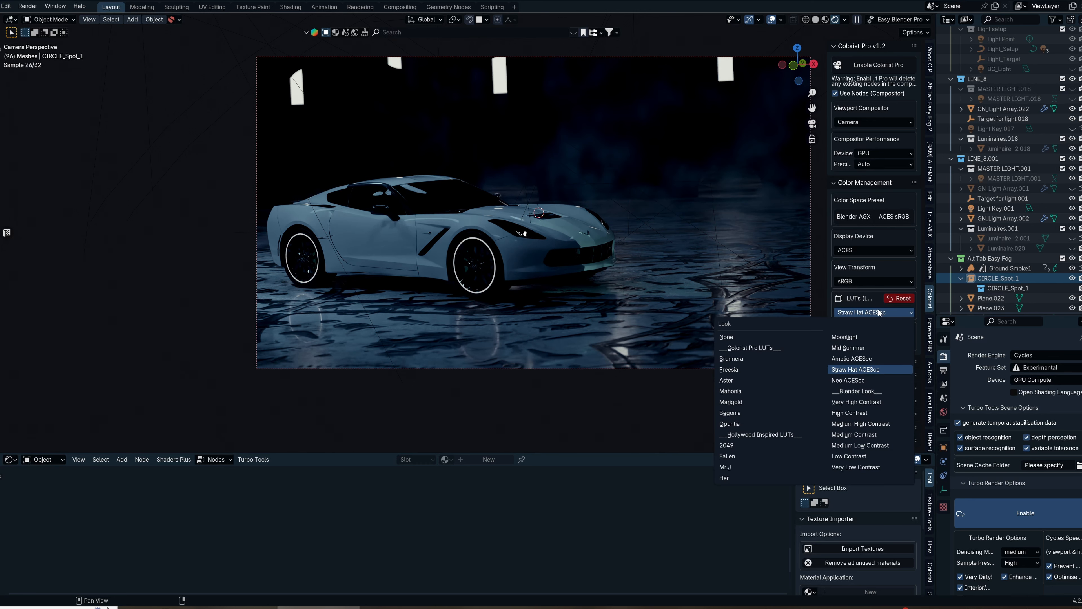
mouse_move(851, 358)
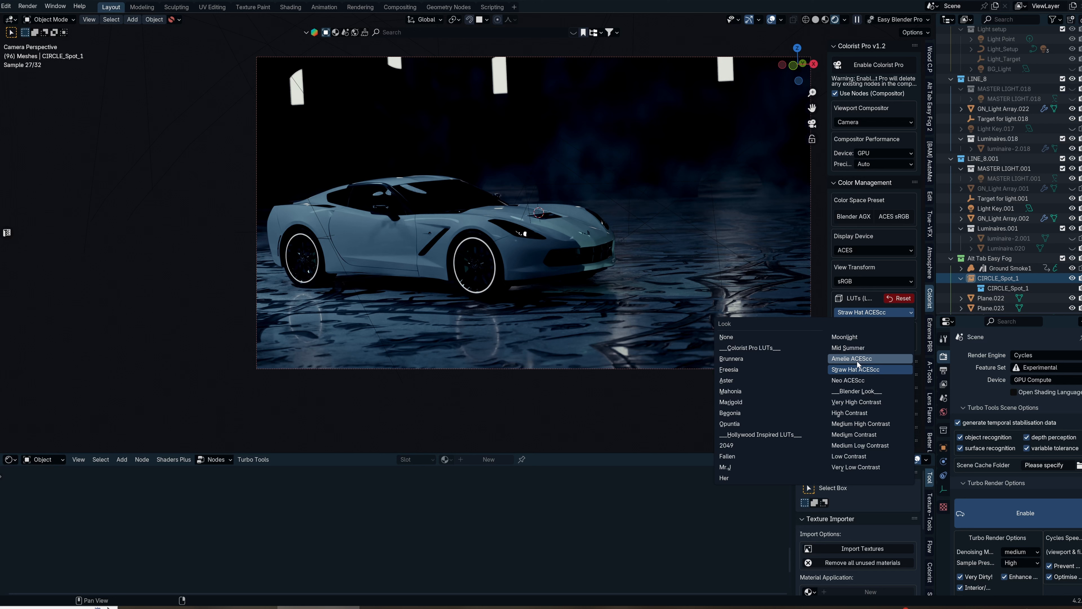
click(852, 358)
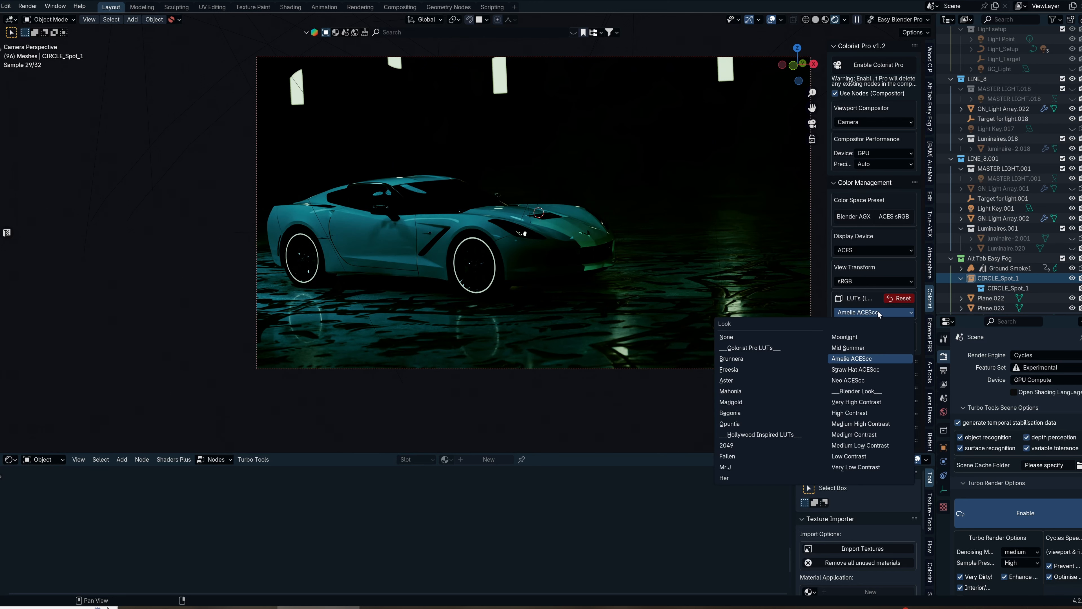
mouse_move(843, 337)
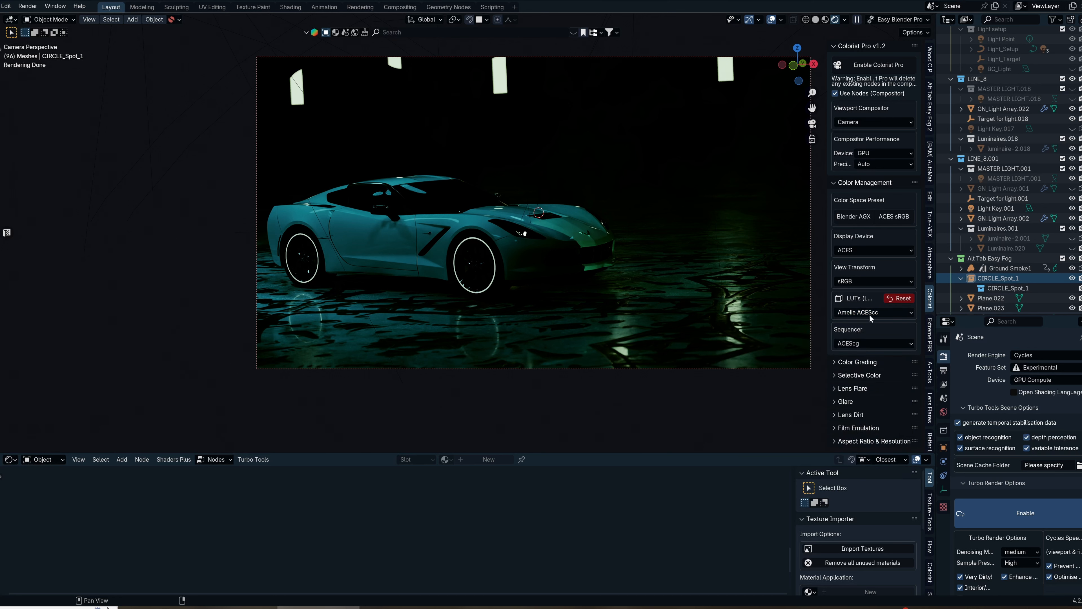
Compare the plain Blender, Very High Contrast, Medium Contrast and Brunnera LUT looks
click(872, 312)
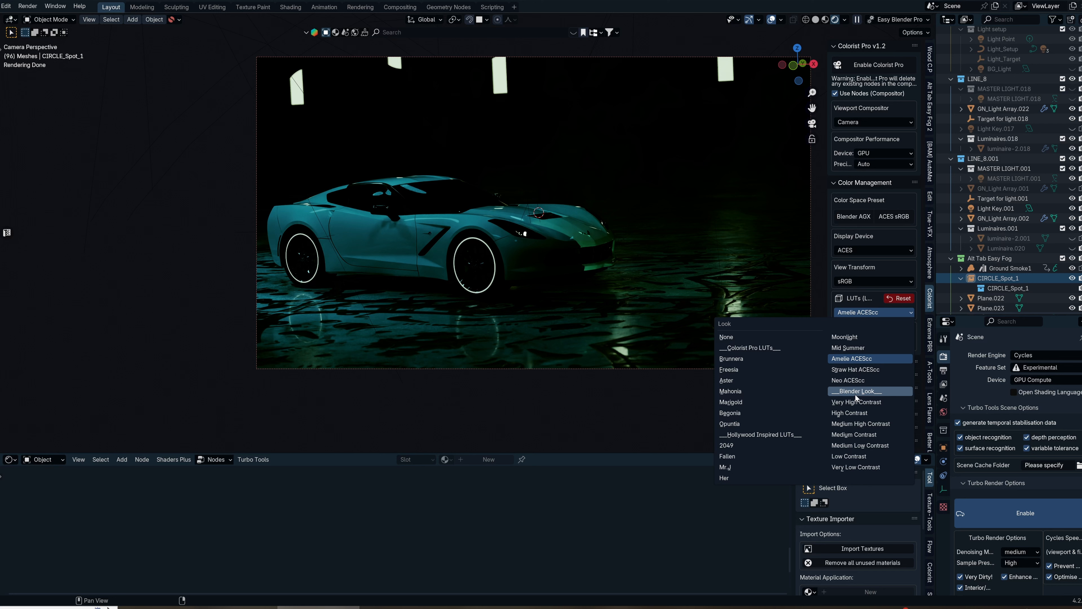
click(856, 391)
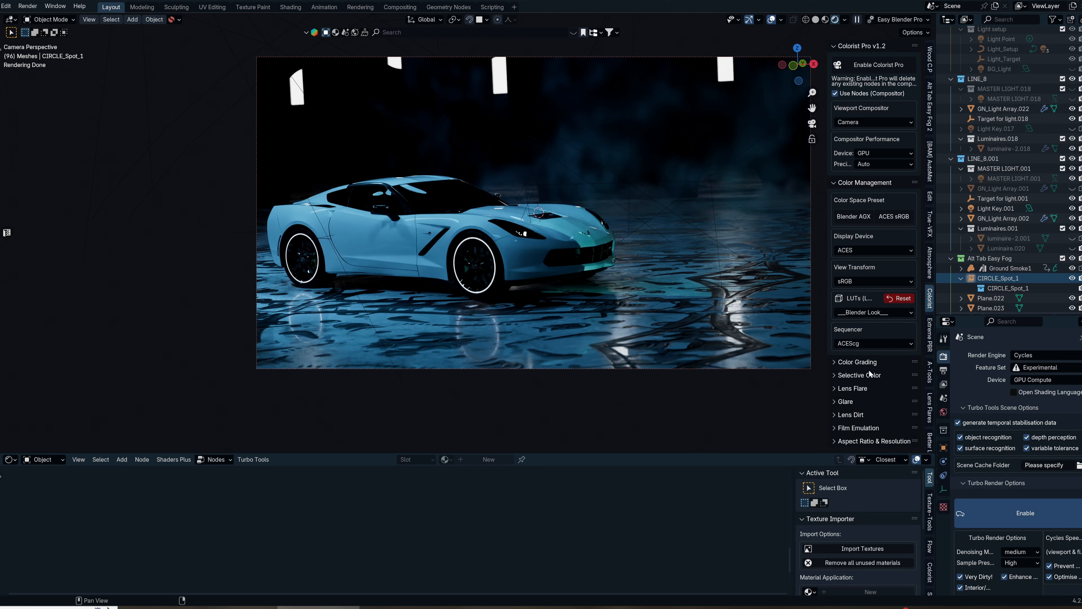
click(872, 312)
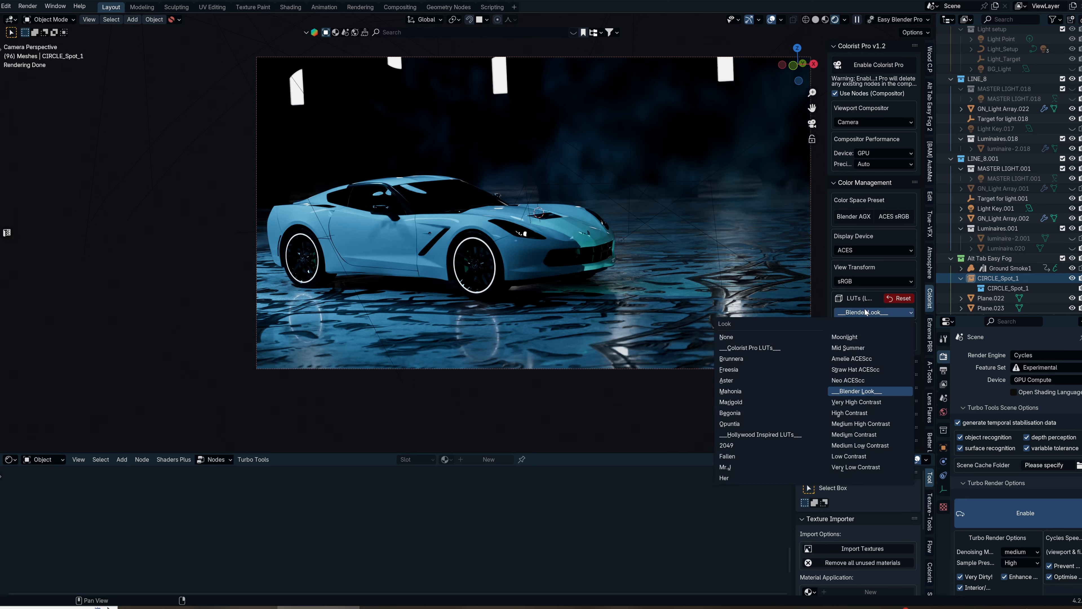
click(856, 402)
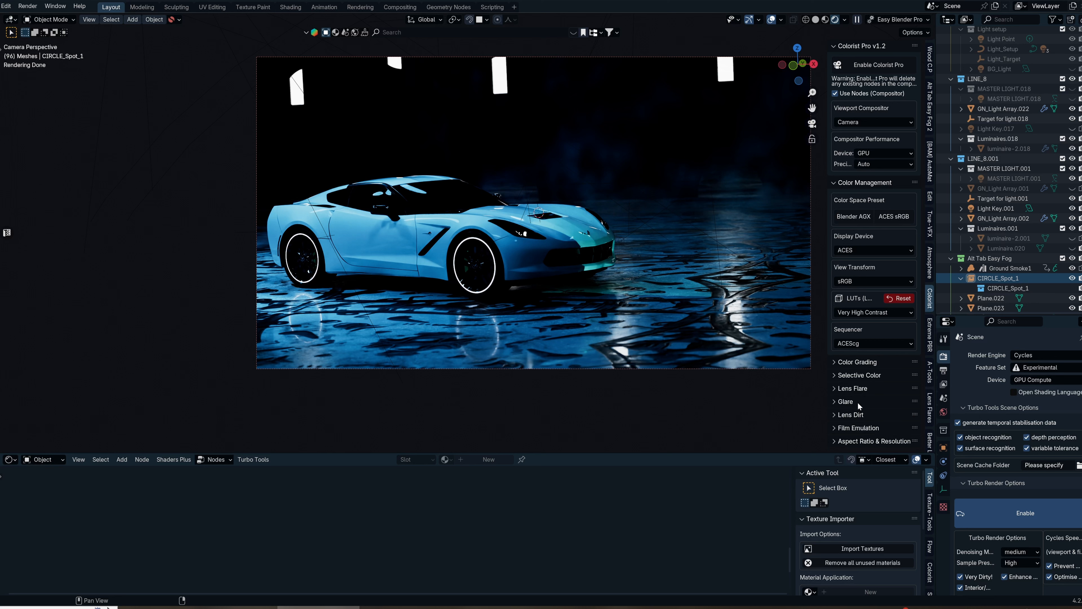
click(873, 312)
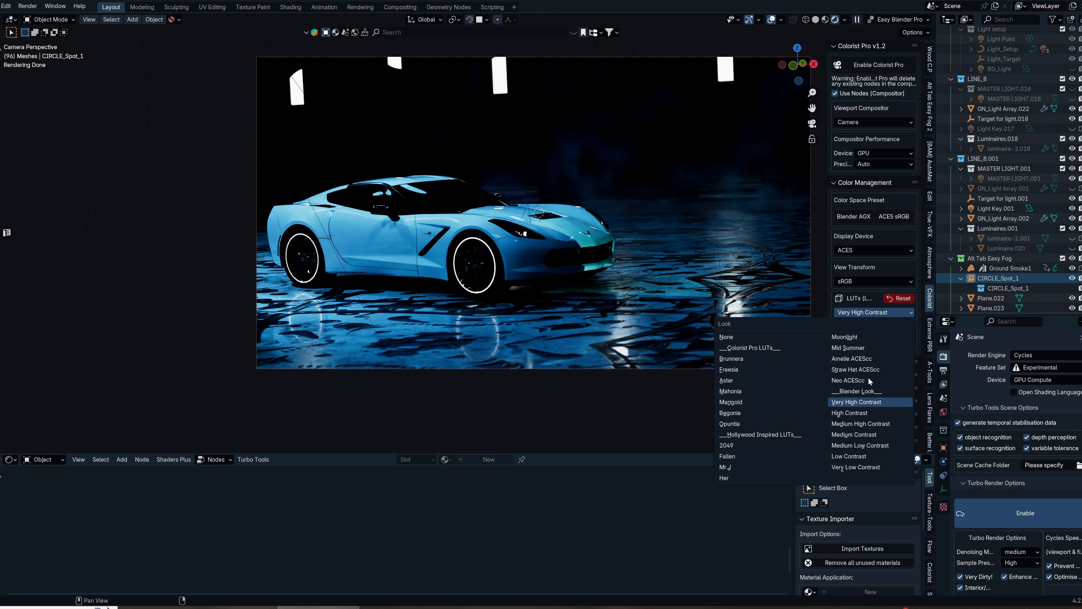
click(855, 434)
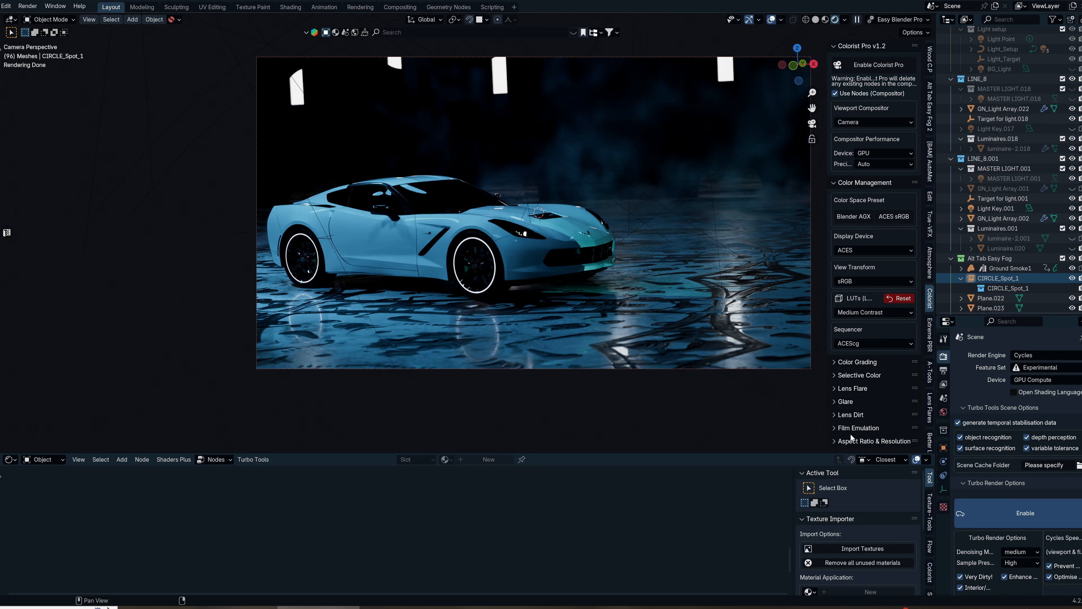
click(872, 311)
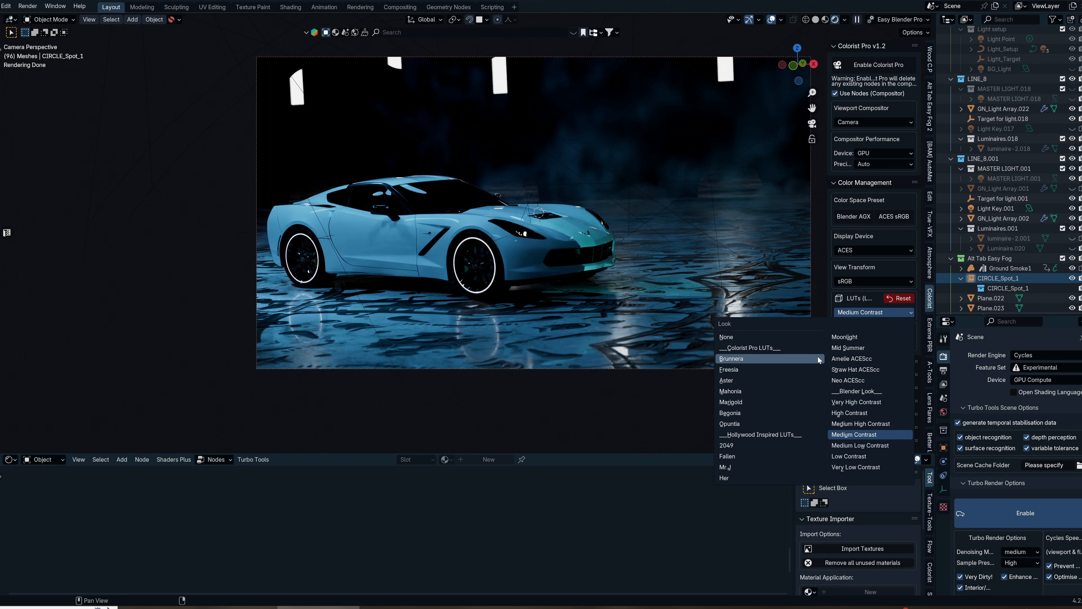
click(731, 358)
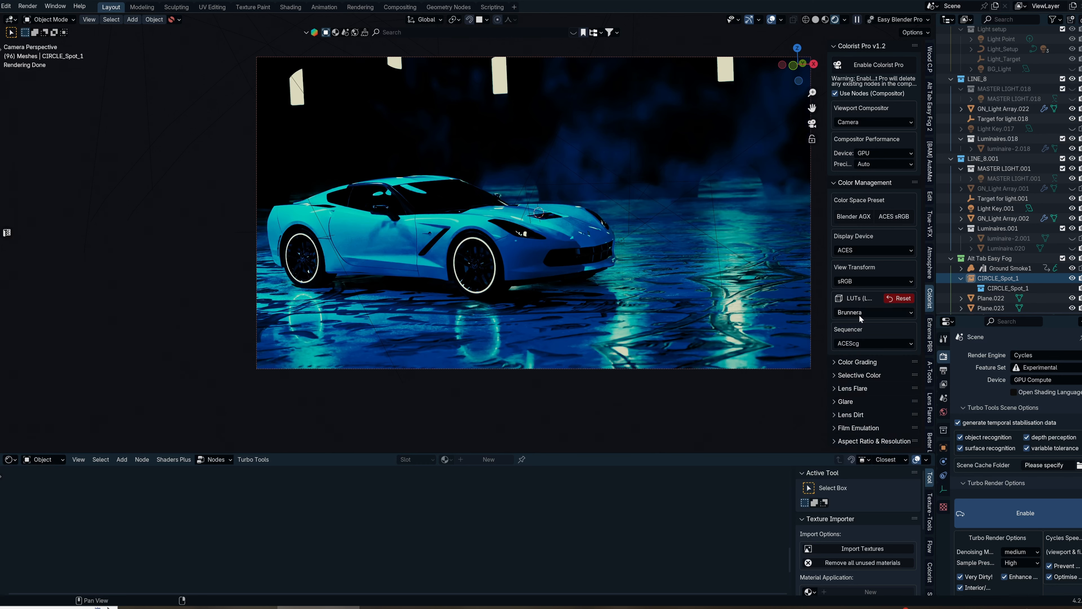
Compare the 2049, Fallen and Her LUT looks on the Corvette render
click(872, 312)
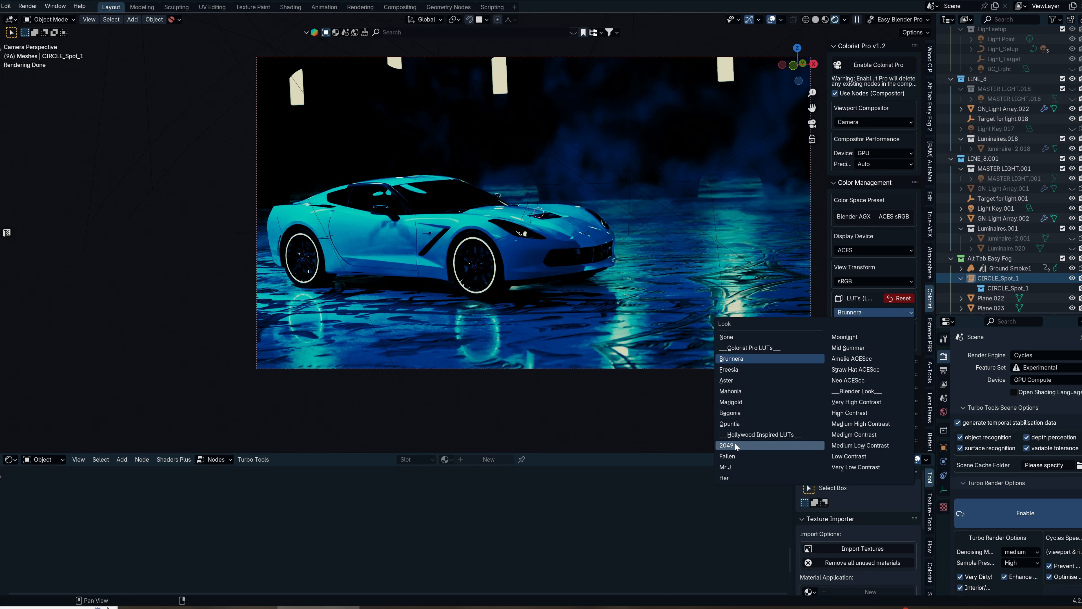
click(727, 444)
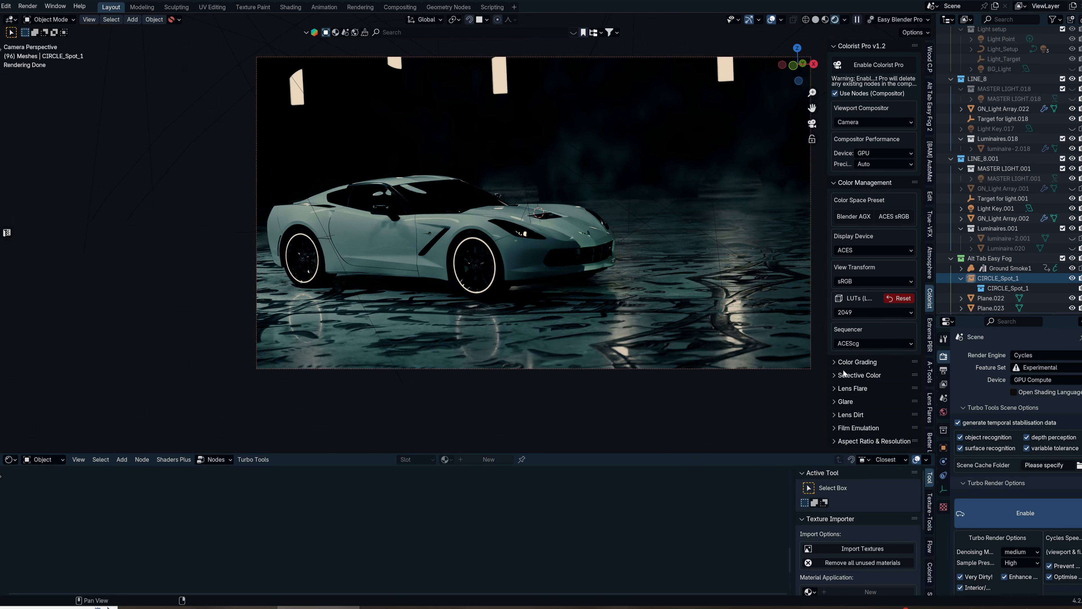
click(873, 312)
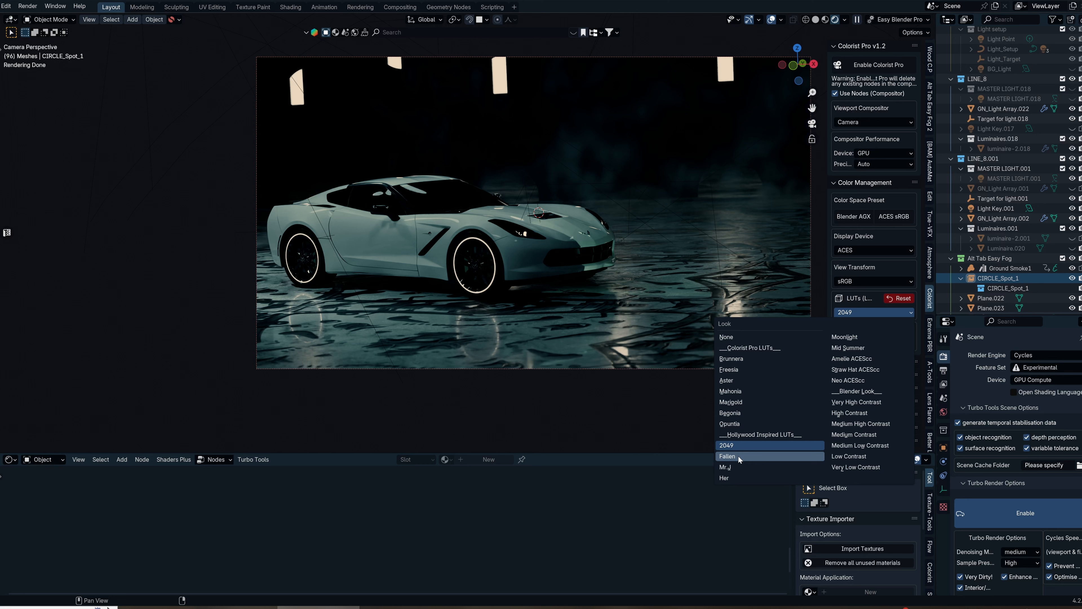
click(728, 456)
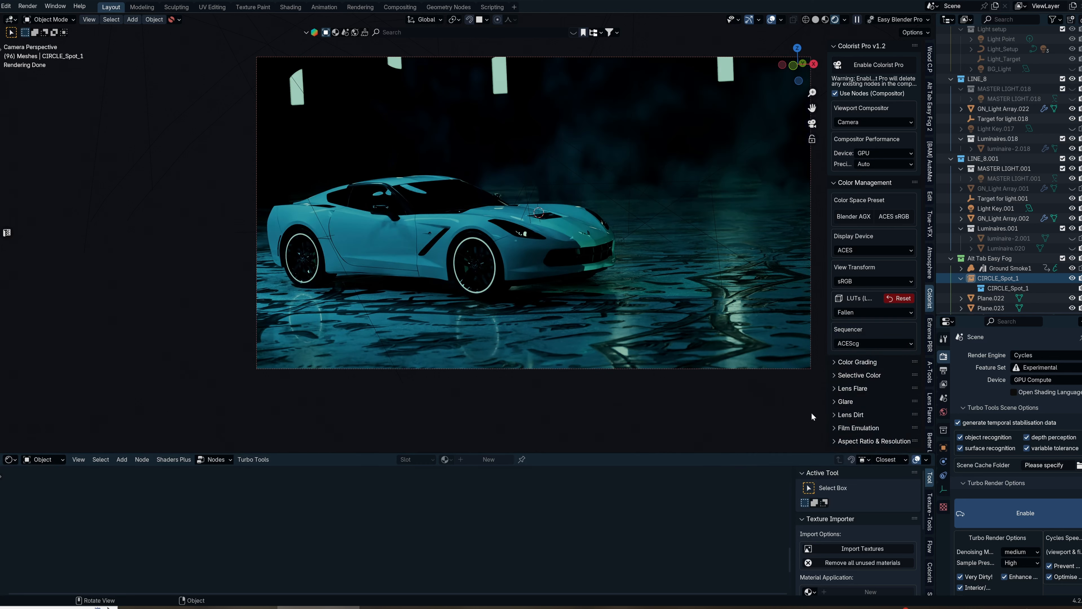
click(872, 311)
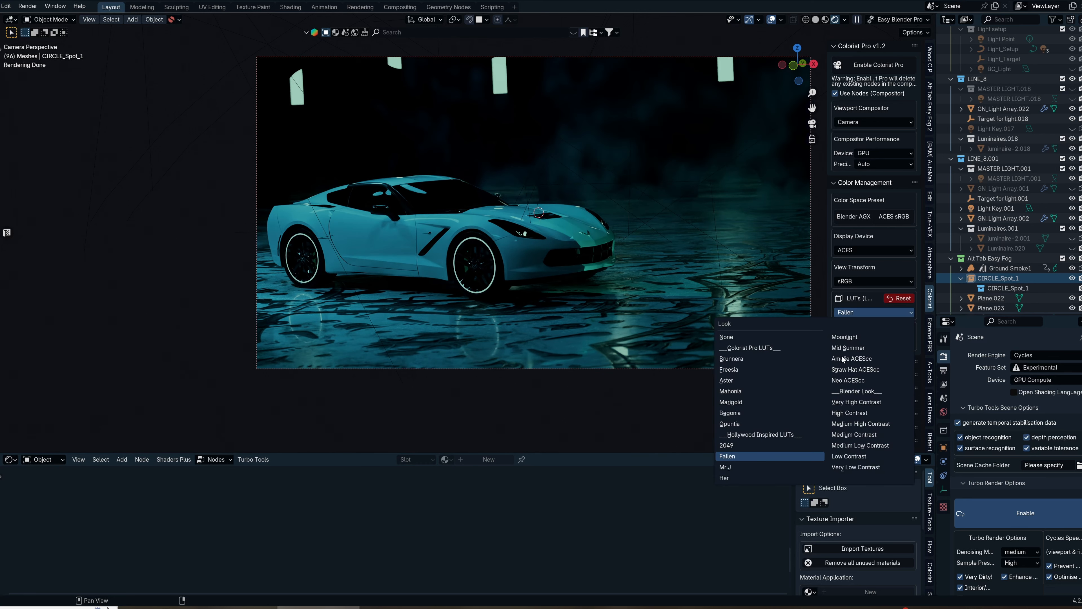
mouse_move(750, 477)
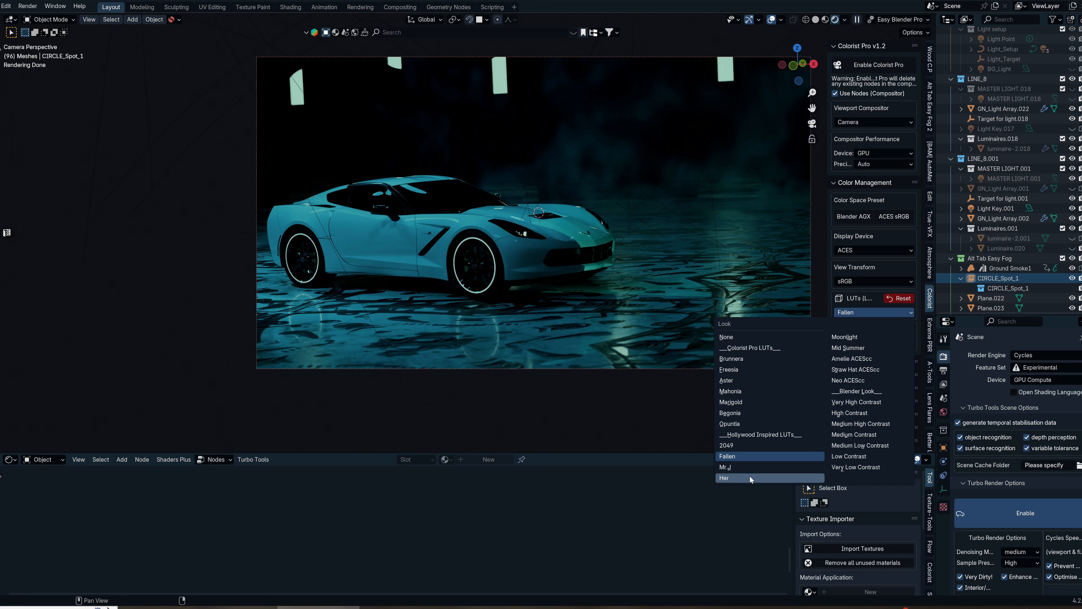
click(723, 477)
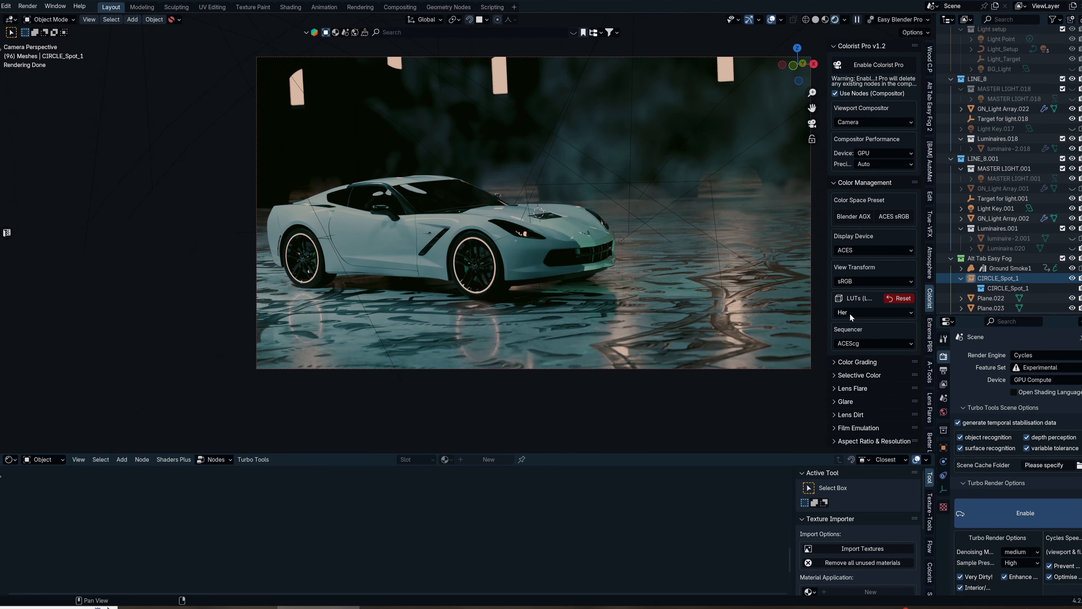
click(873, 311)
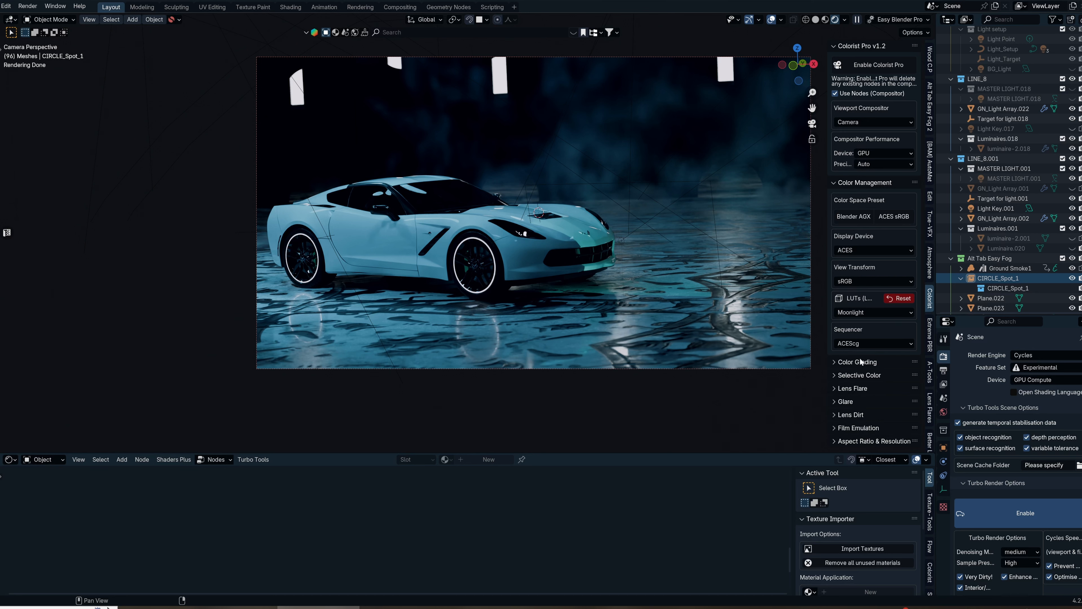
Reapply the Amelie ACEScc look and expand the Color Grading section
click(872, 312)
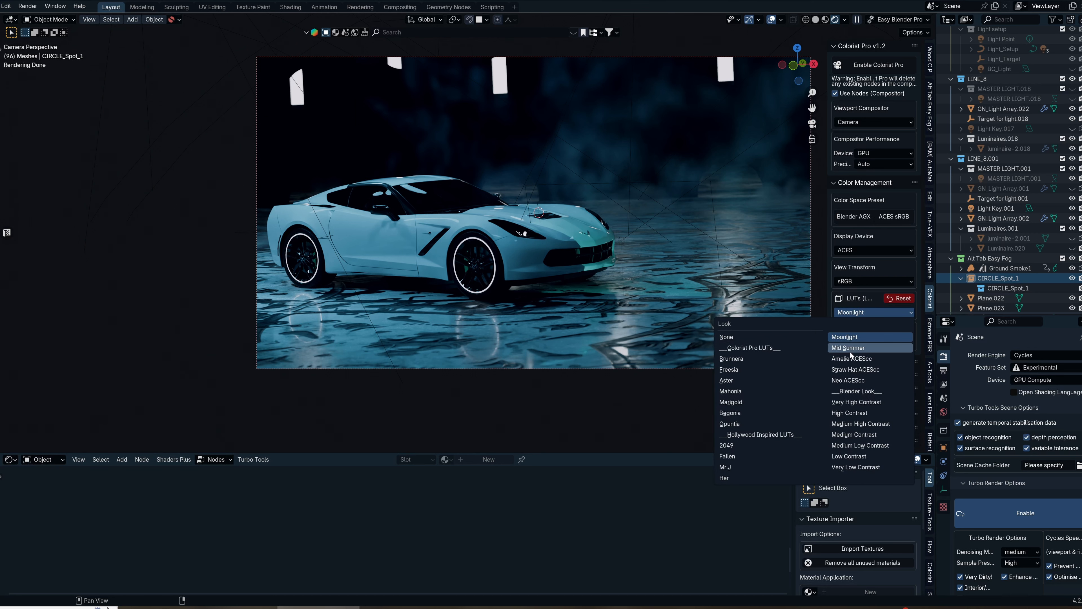
click(852, 358)
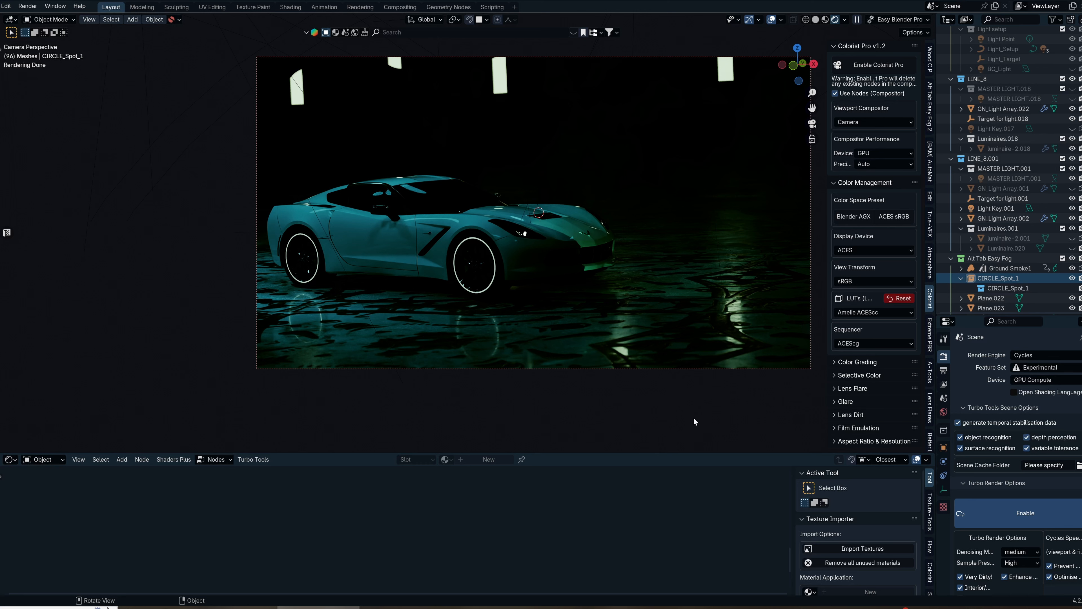
click(857, 362)
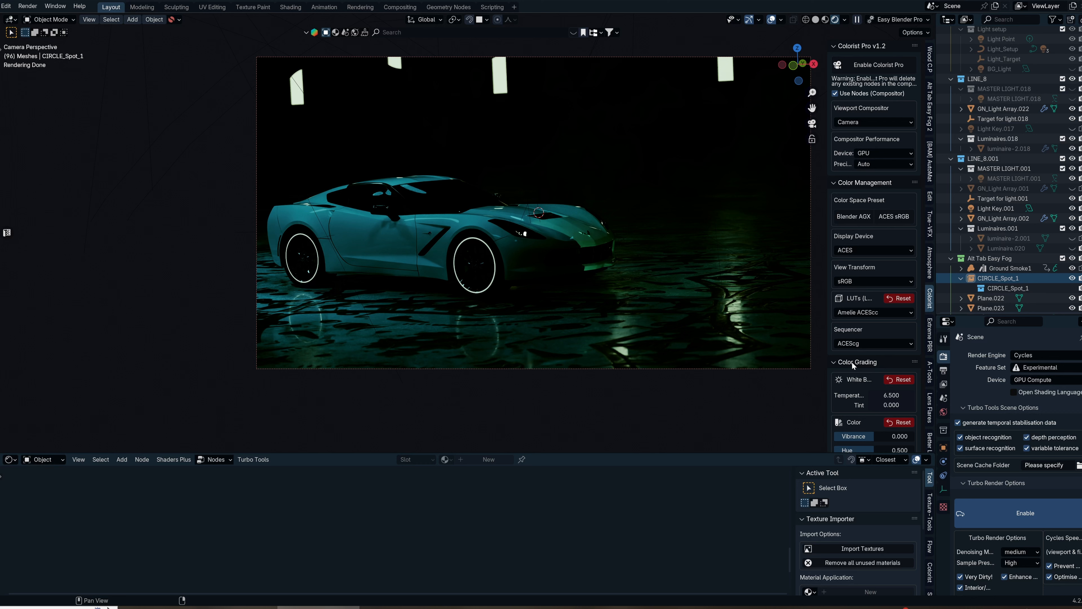
scroll(down, 3)
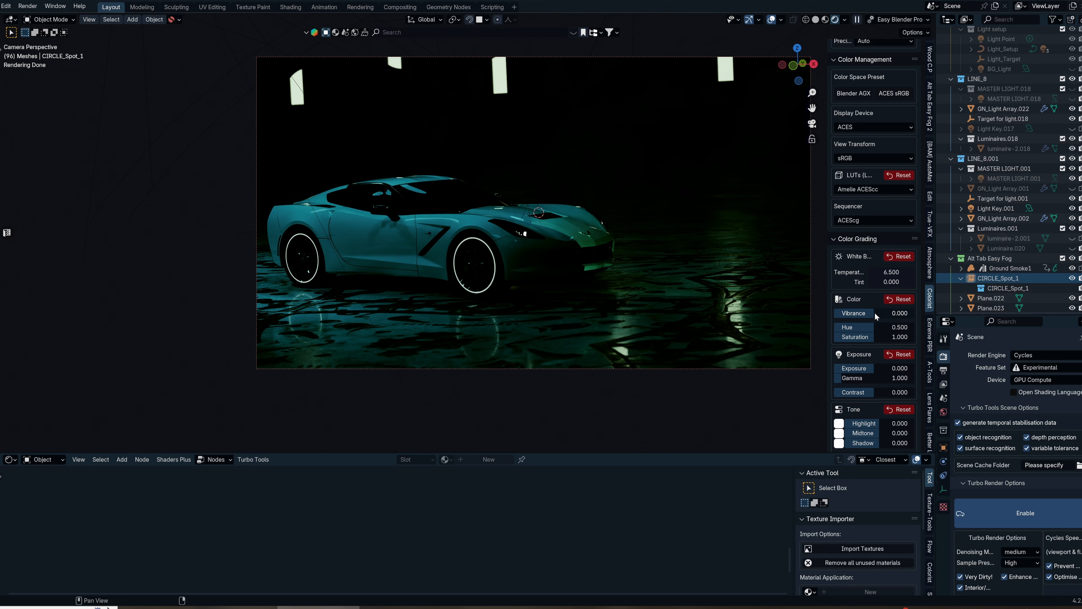
scroll(down, 3)
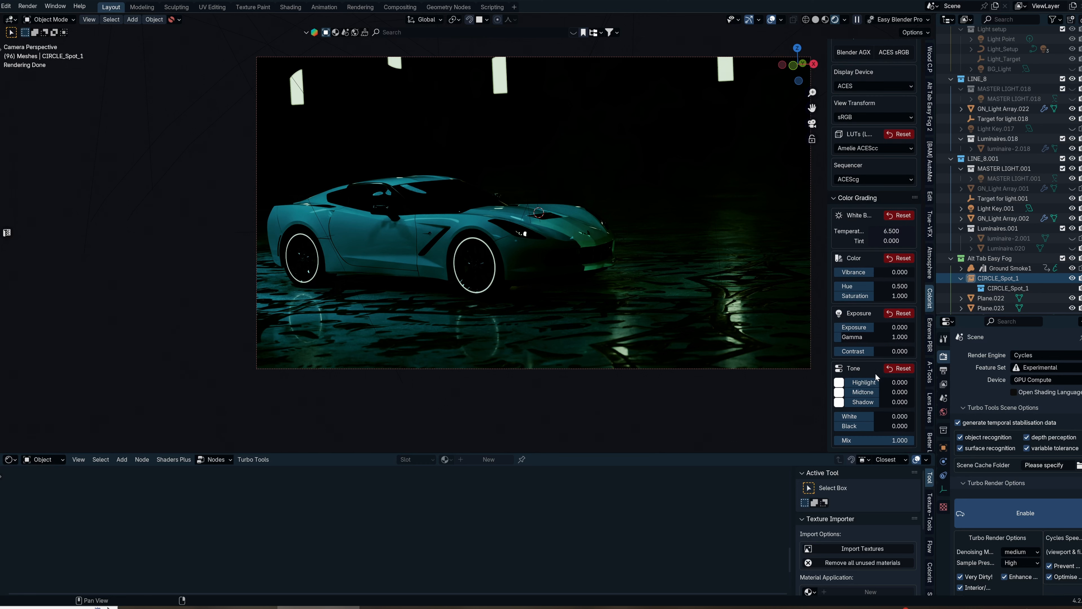
scroll(down, 3)
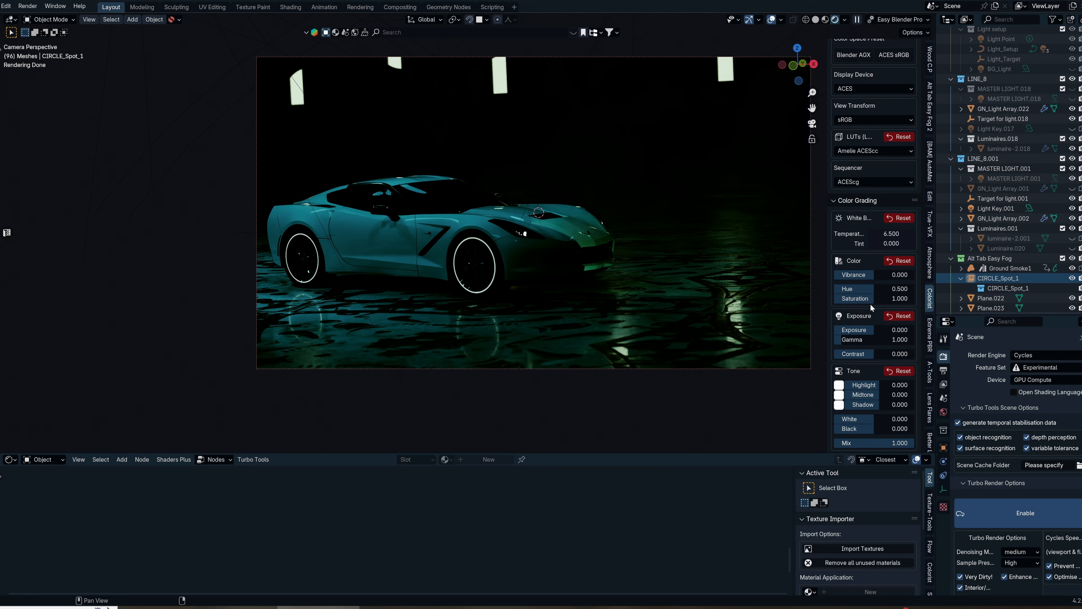
mouse_move(881, 289)
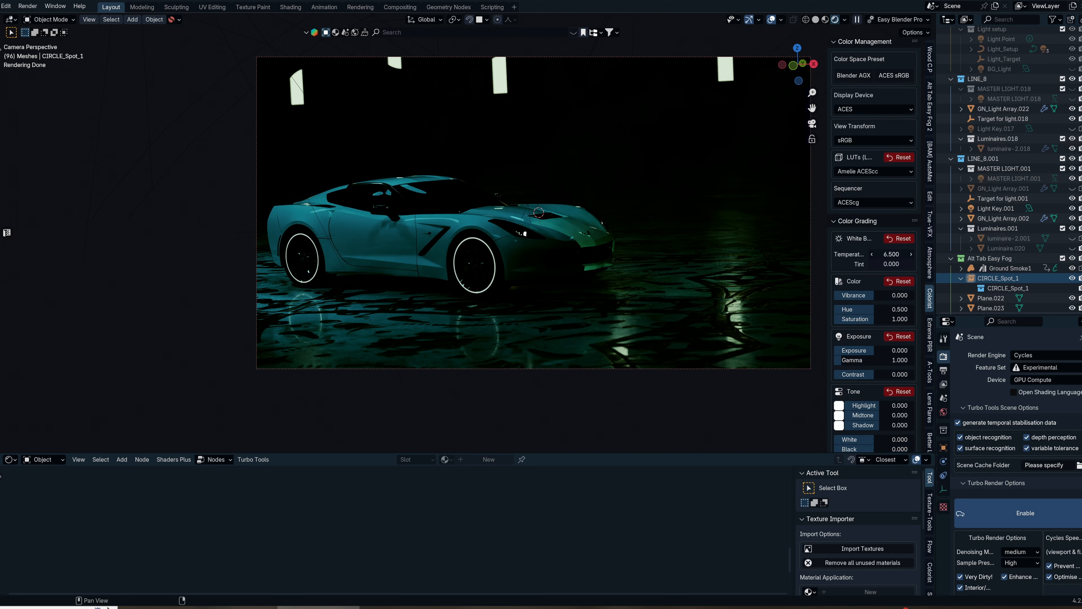
Warm the white balance temperature to 7.5 and lift the render's shadows
drag(891, 254, 876, 254)
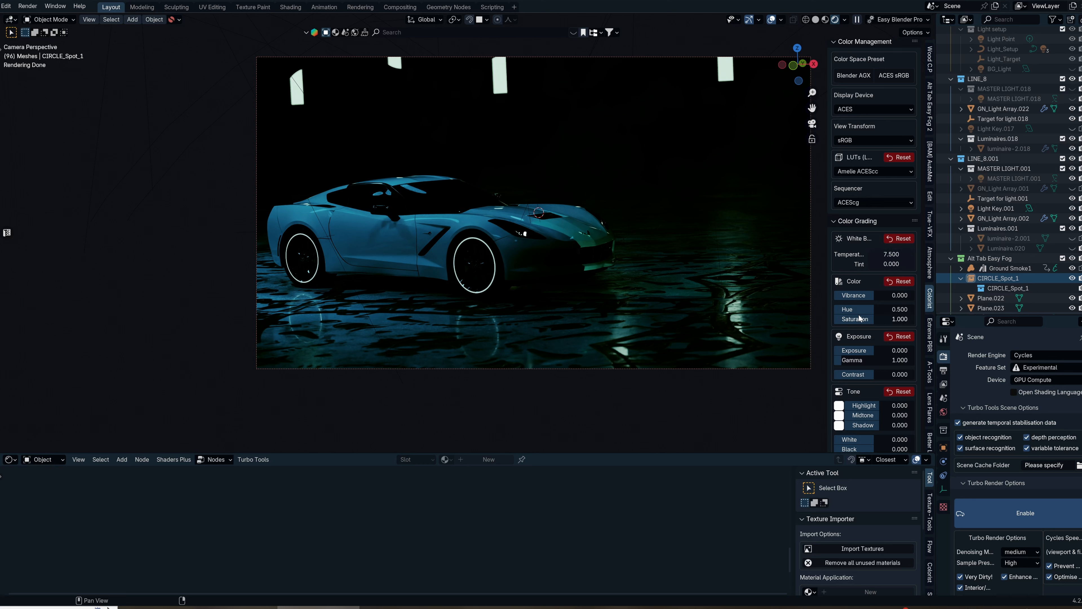
mouse_move(886, 304)
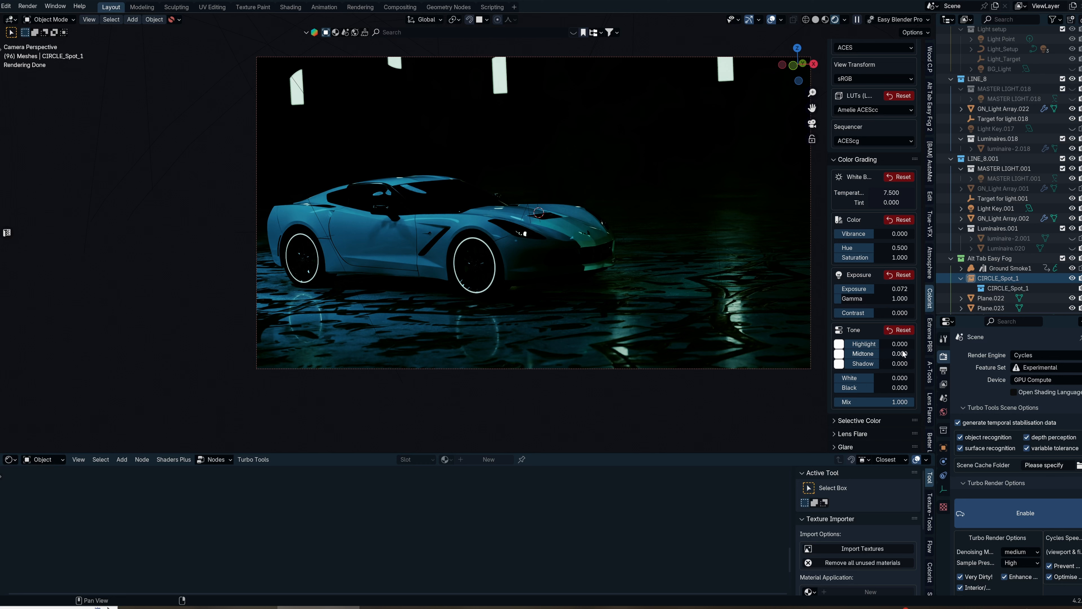
mouse_move(884, 374)
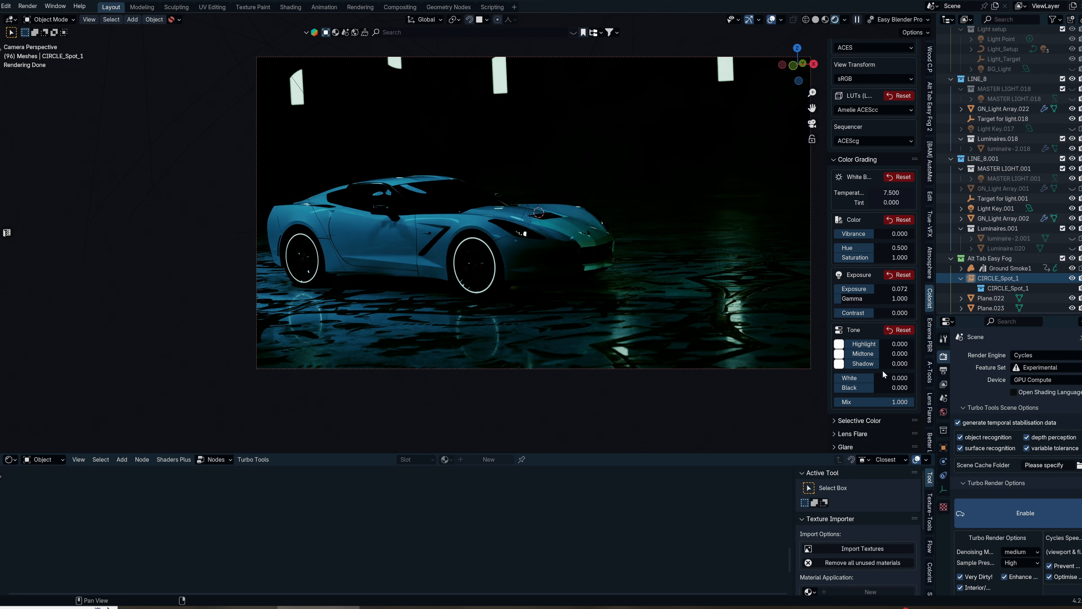
drag(891, 363, 863, 363)
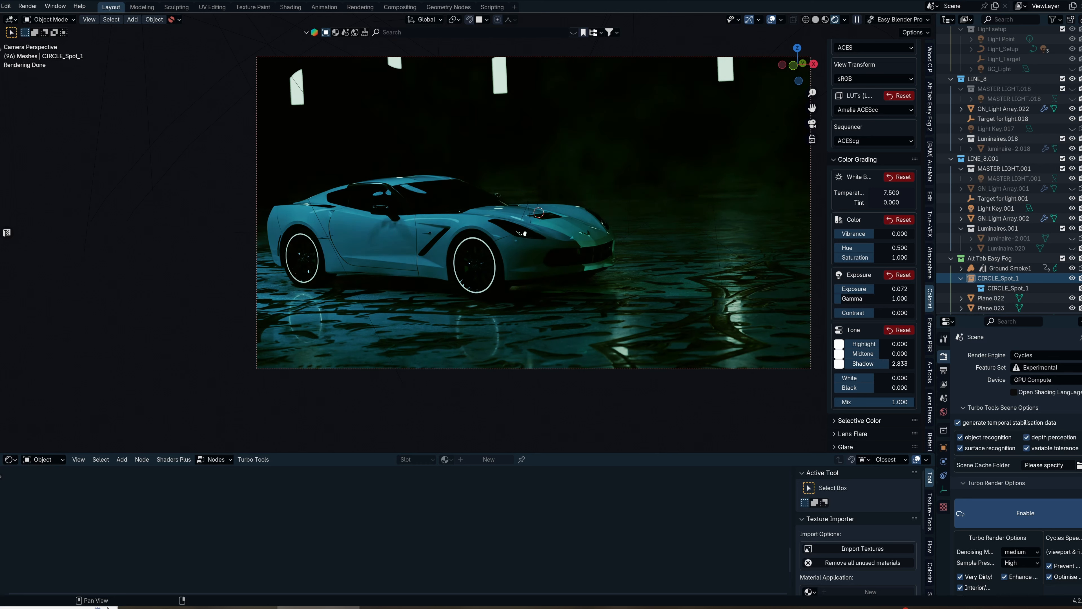
Set the shadow lift to 2.5 and lower the blacks to -1.739
click(900, 363)
text(2.500)
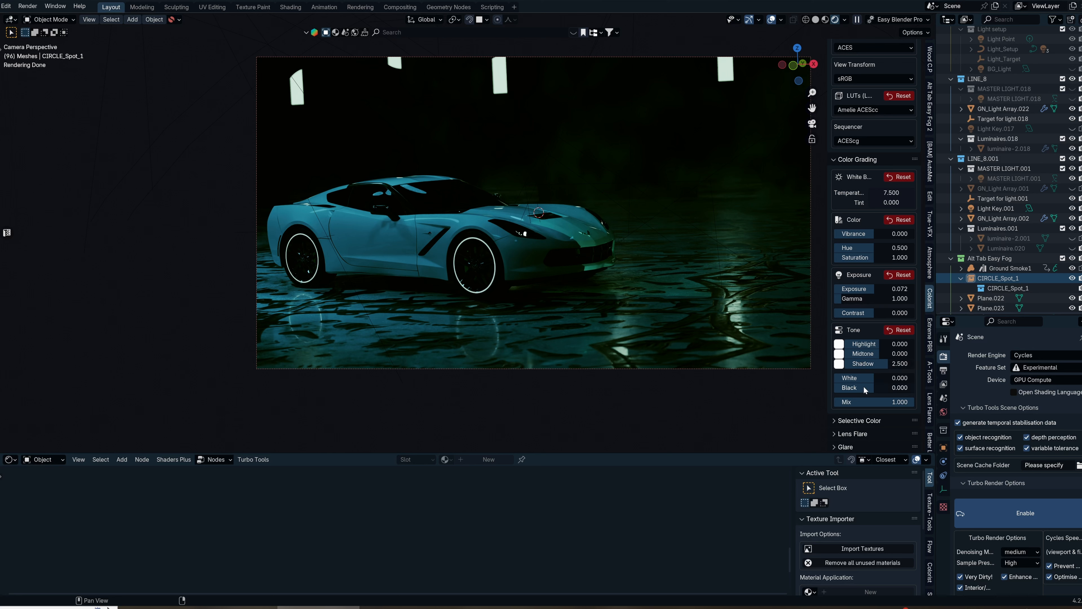
mouse_move(863, 401)
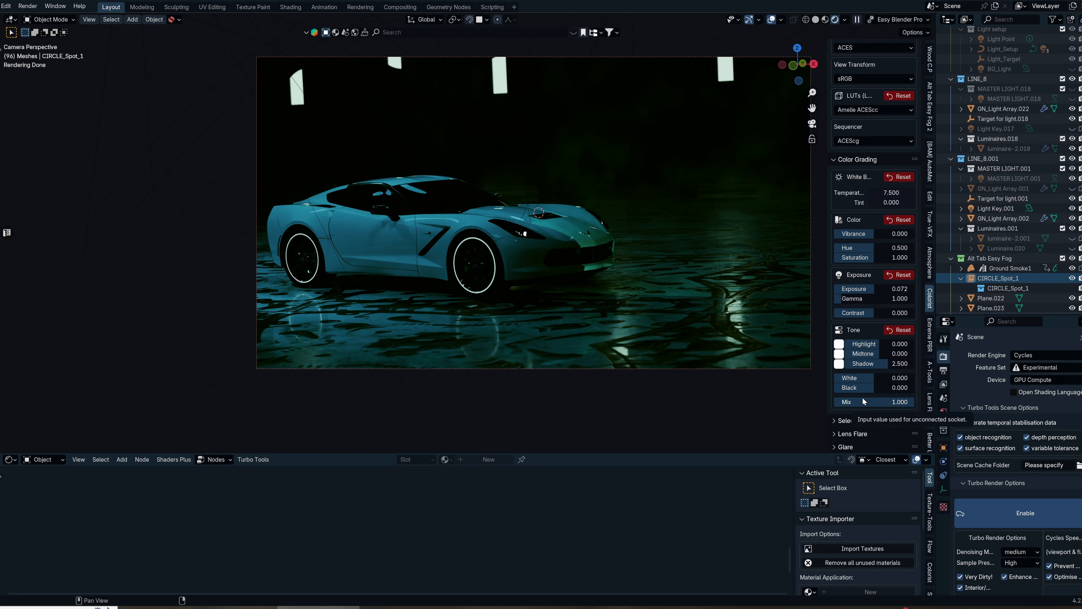
mouse_move(865, 377)
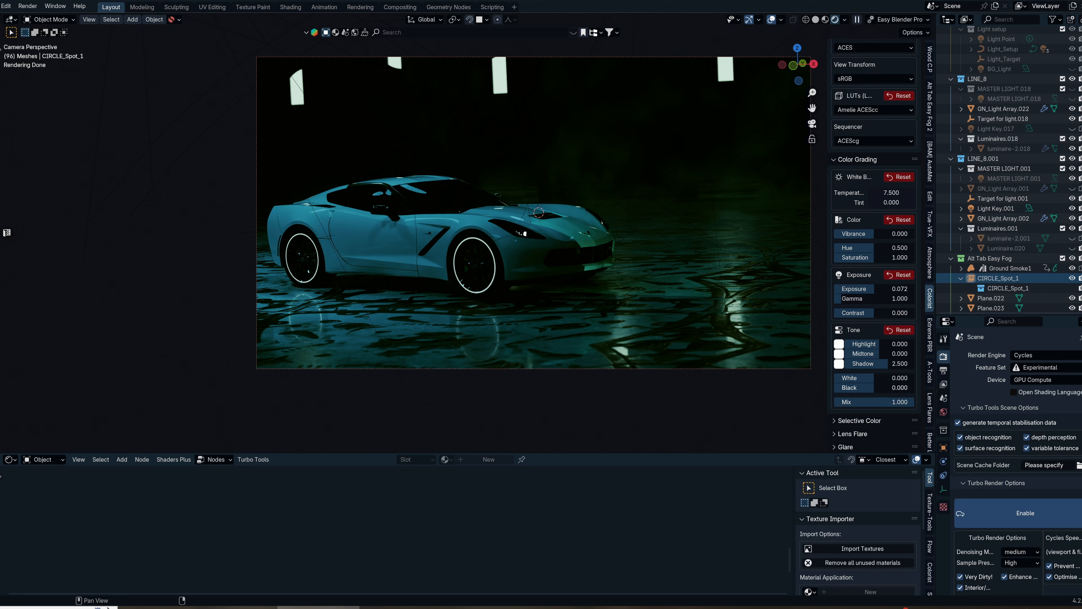
drag(897, 387, 876, 388)
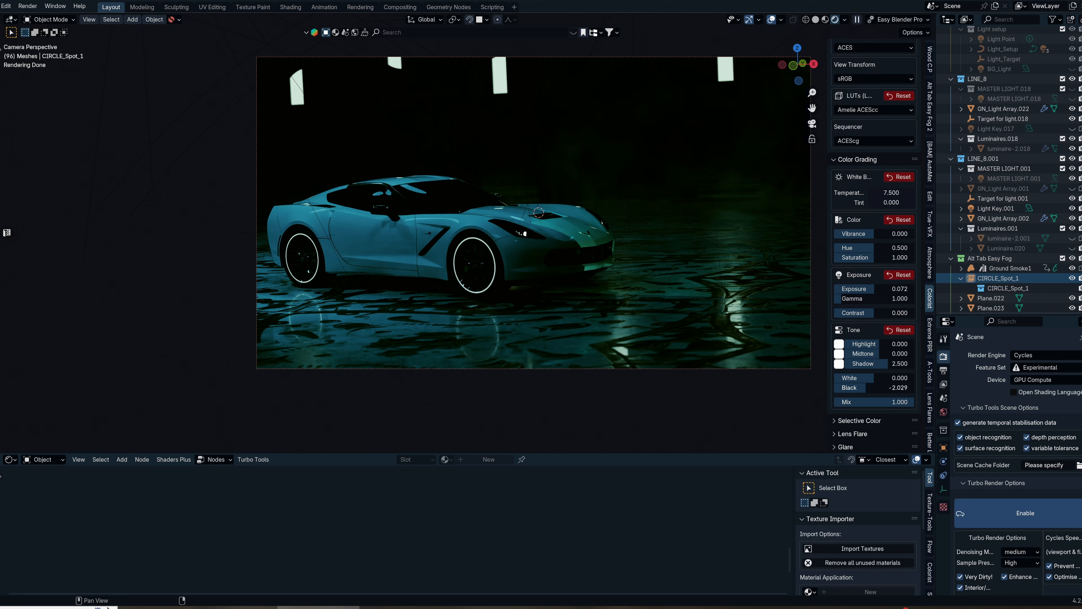
drag(890, 387, 904, 387)
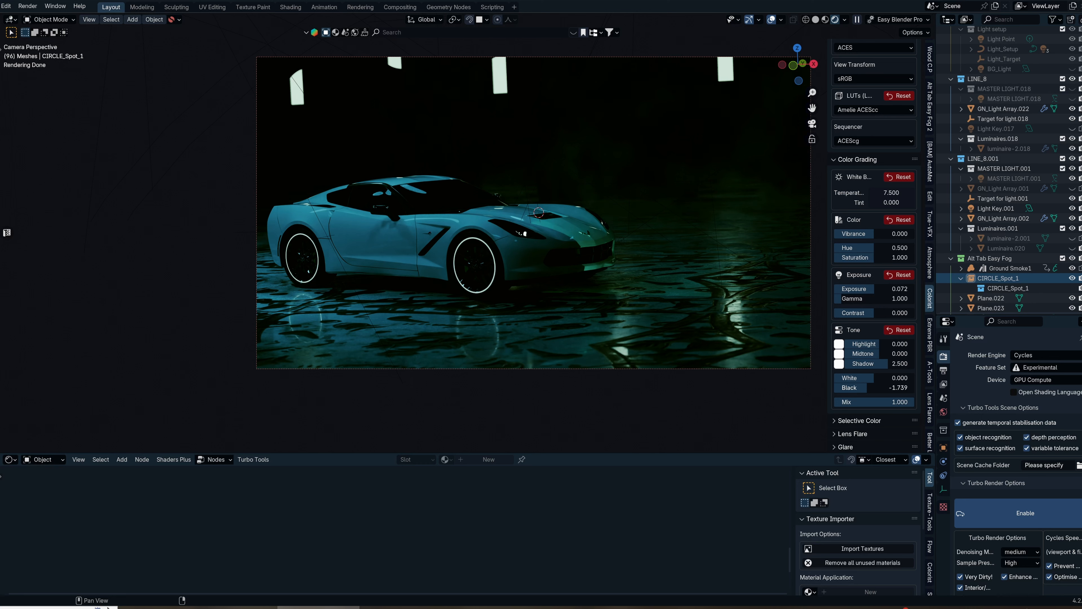
mouse_move(885, 400)
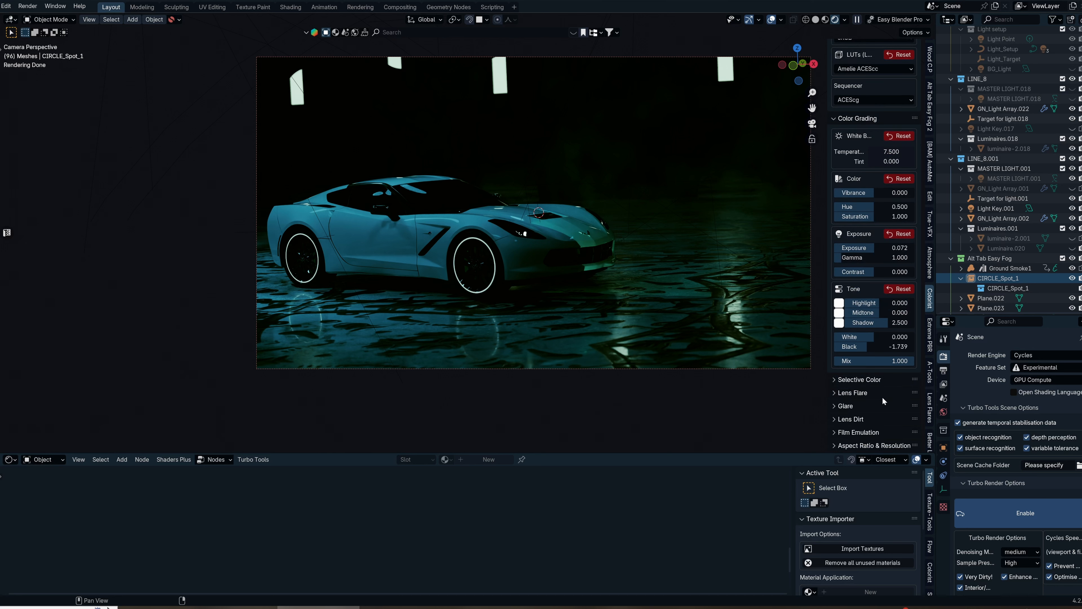
mouse_move(863, 393)
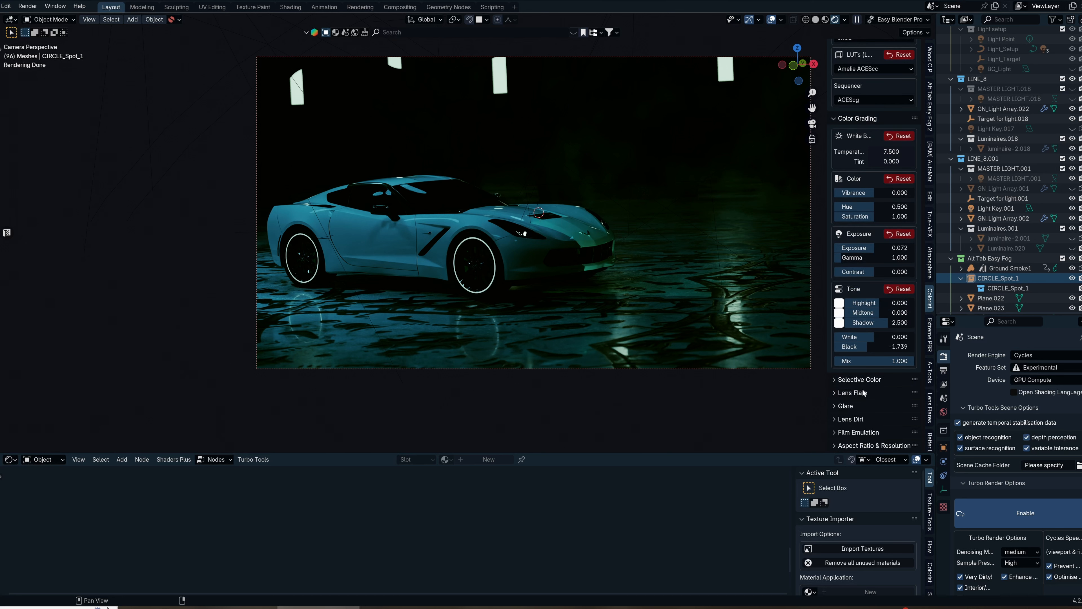
Expand the Lens Flare panel and set the simple hoop flare opacity to about 0.36
click(847, 392)
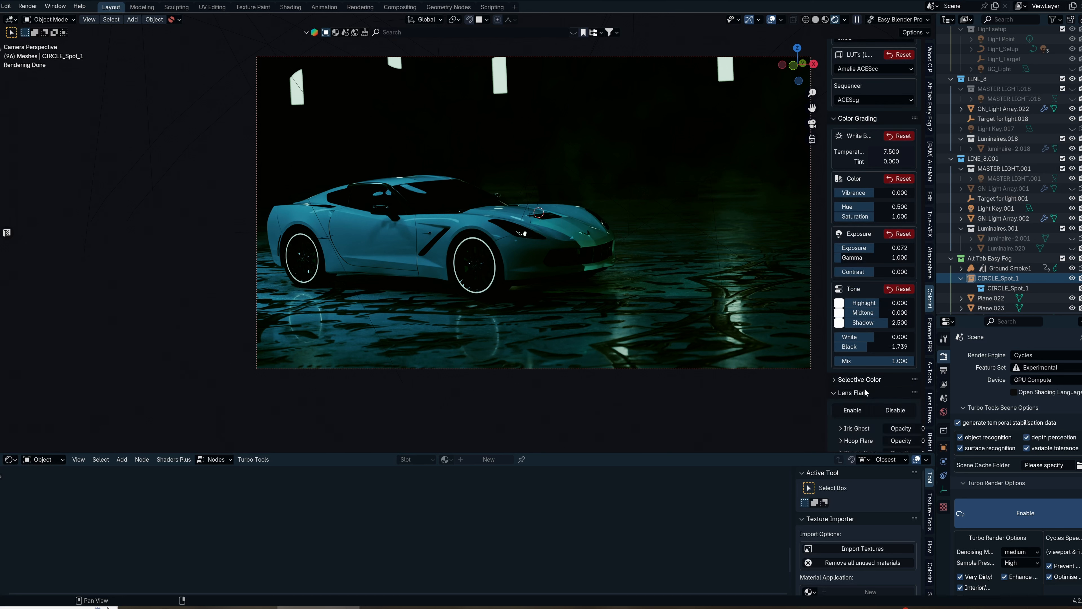
mouse_move(875, 387)
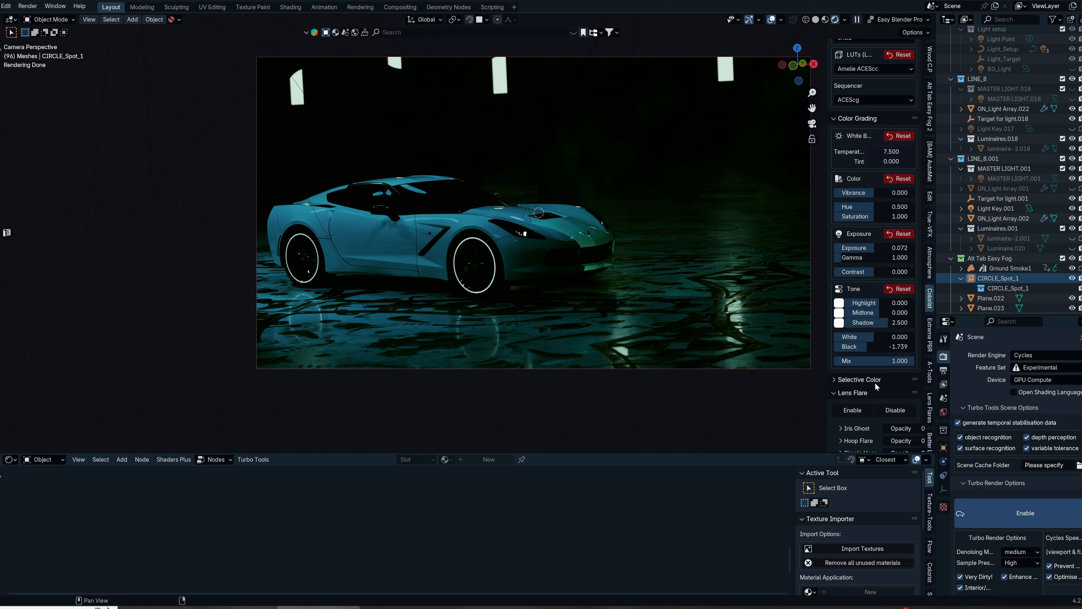
mouse_move(877, 389)
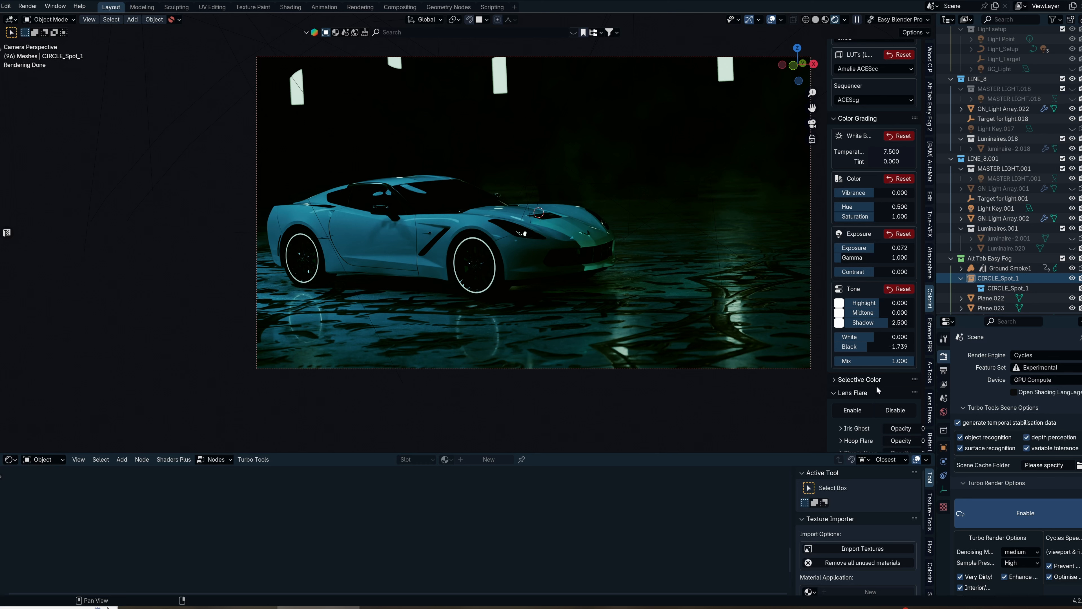
scroll(down, 3)
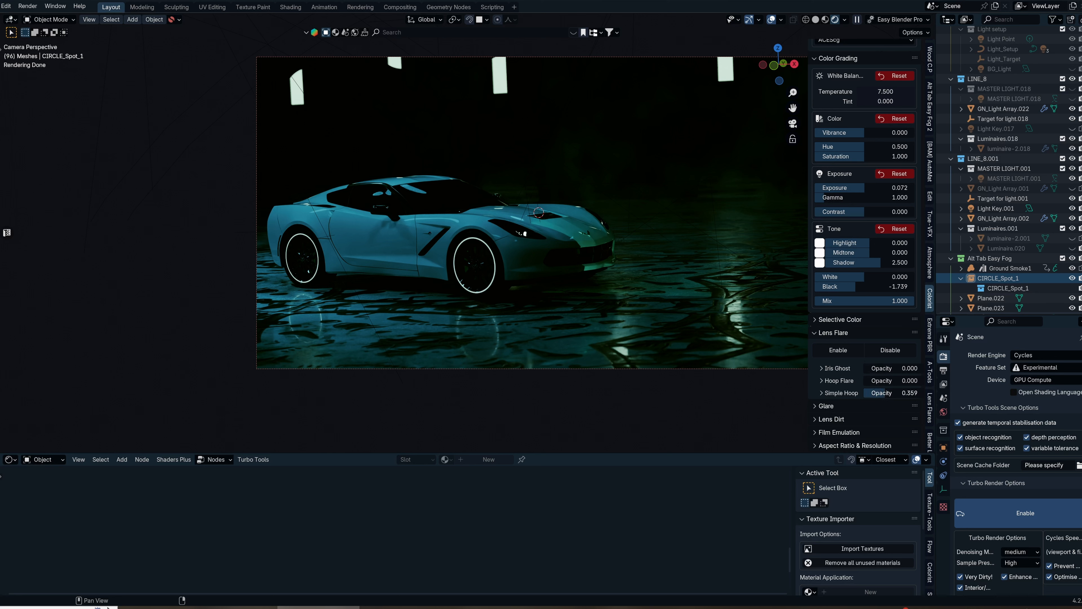
Enable glare with ghost opacity 0.188 and simple star opacity about 0.067
click(889, 350)
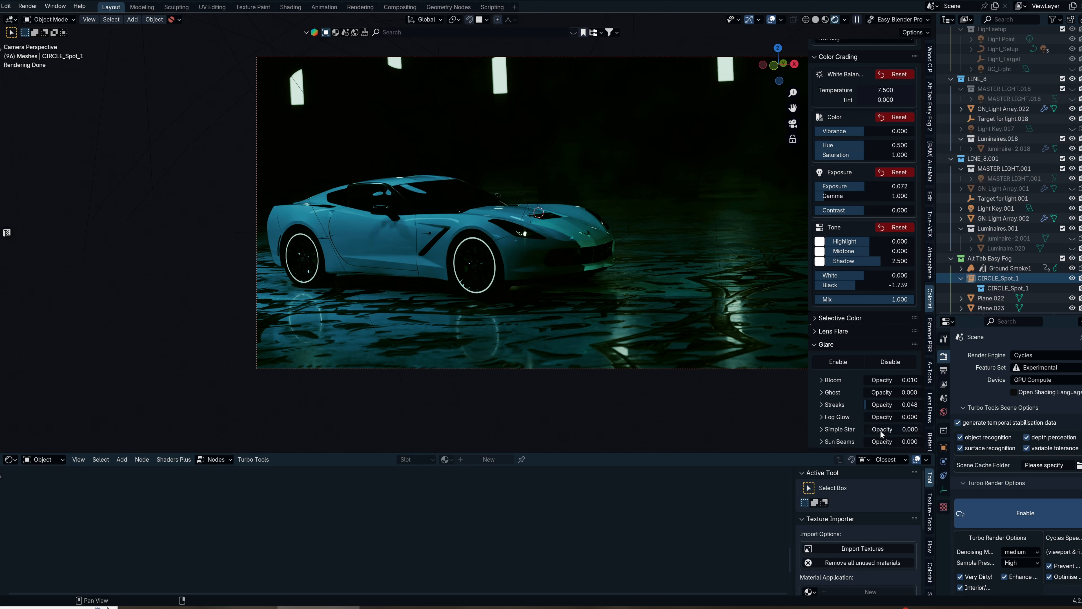
drag(897, 393, 911, 393)
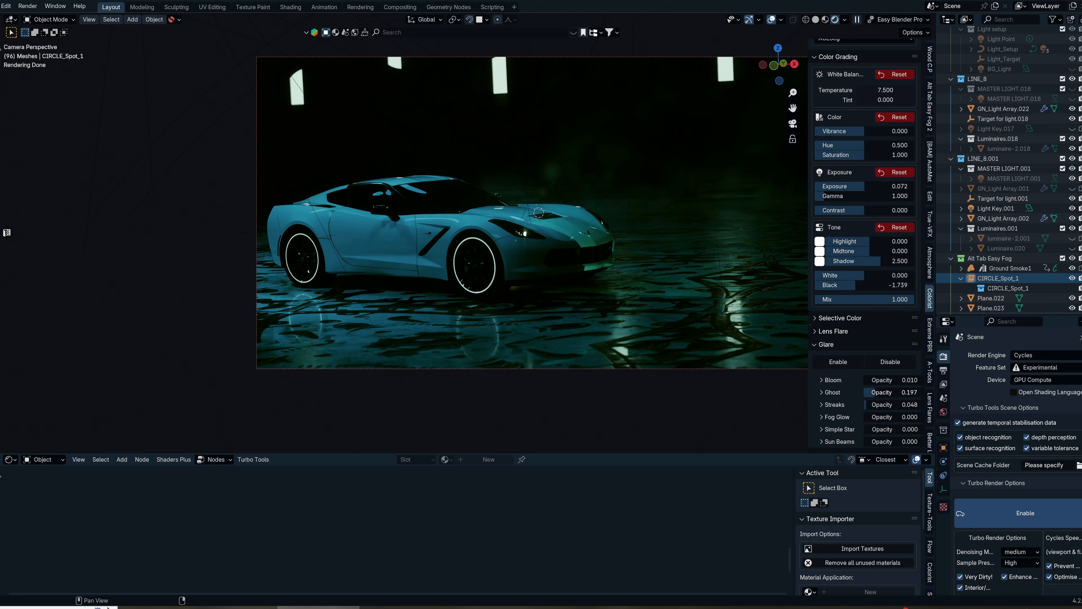
drag(911, 392, 876, 392)
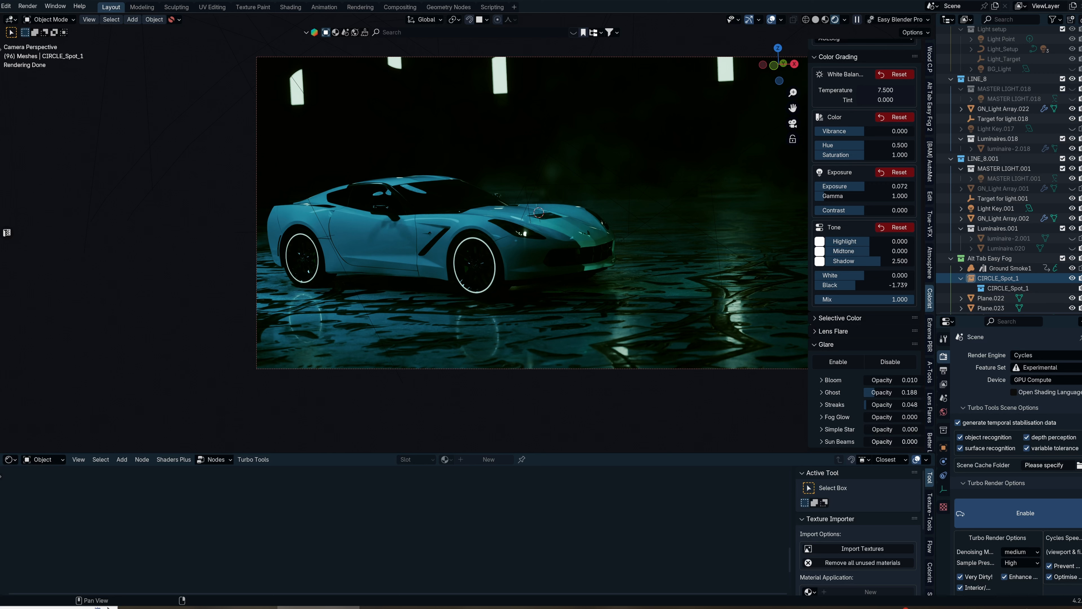
click(909, 428)
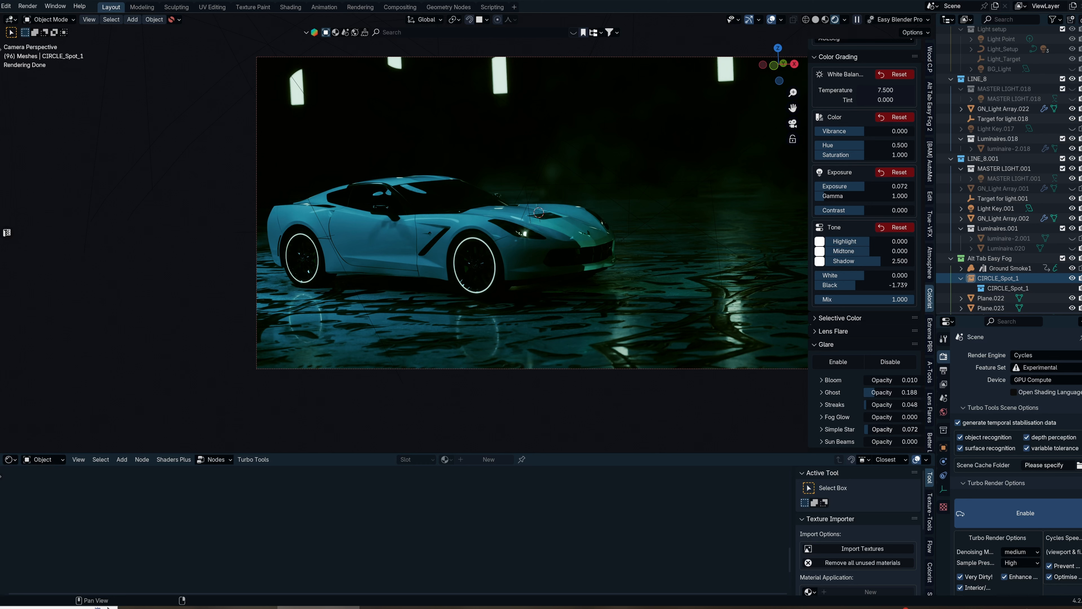
scroll(down, 3)
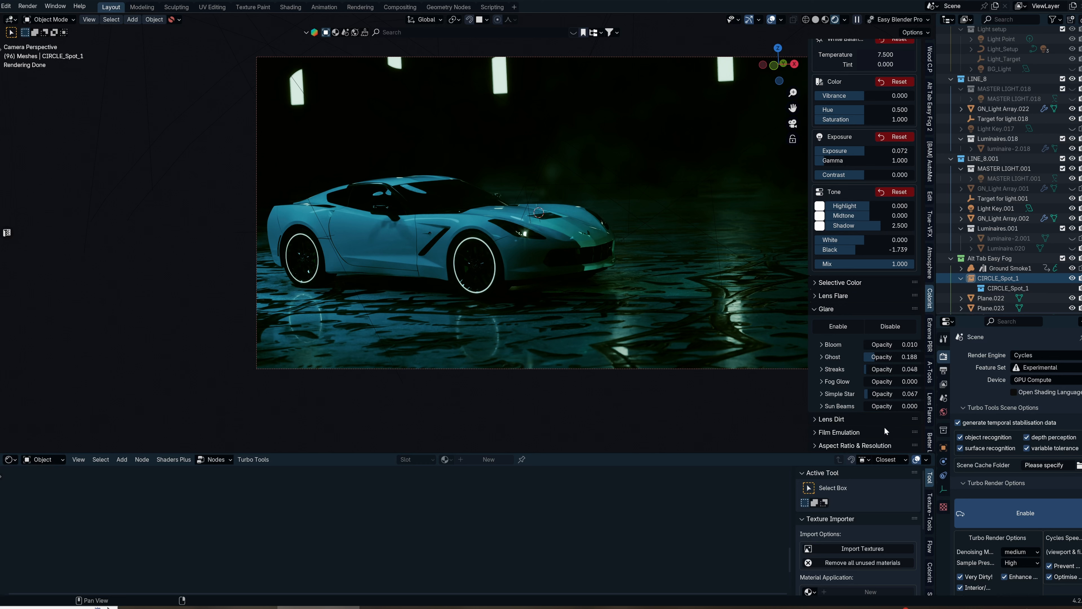
Expand the Lens Dirt and Film Emulation panels and scroll through their settings without changing them
click(831, 419)
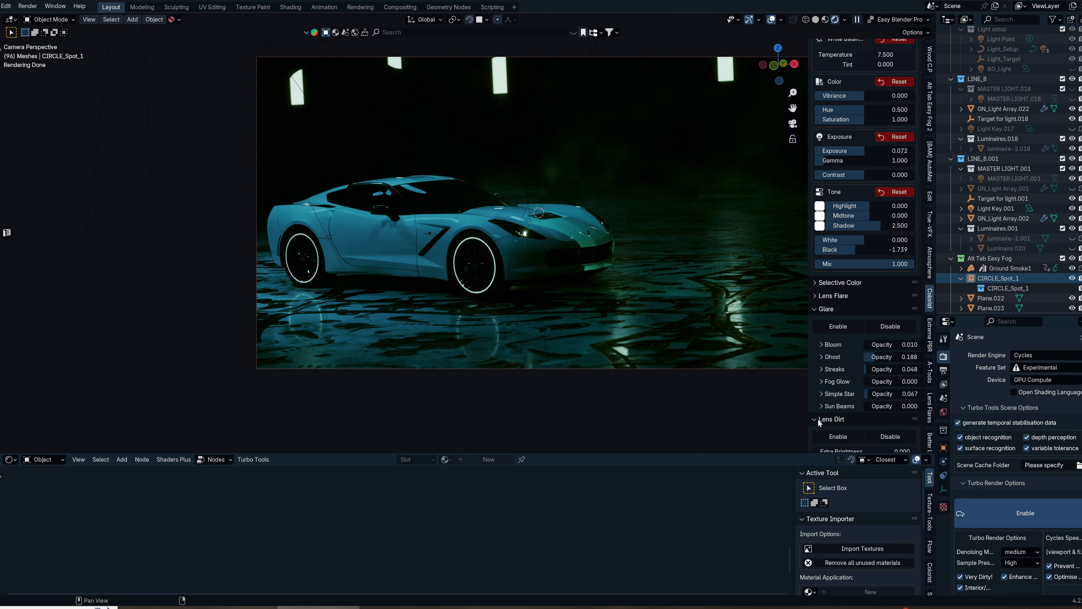
scroll(down, 3)
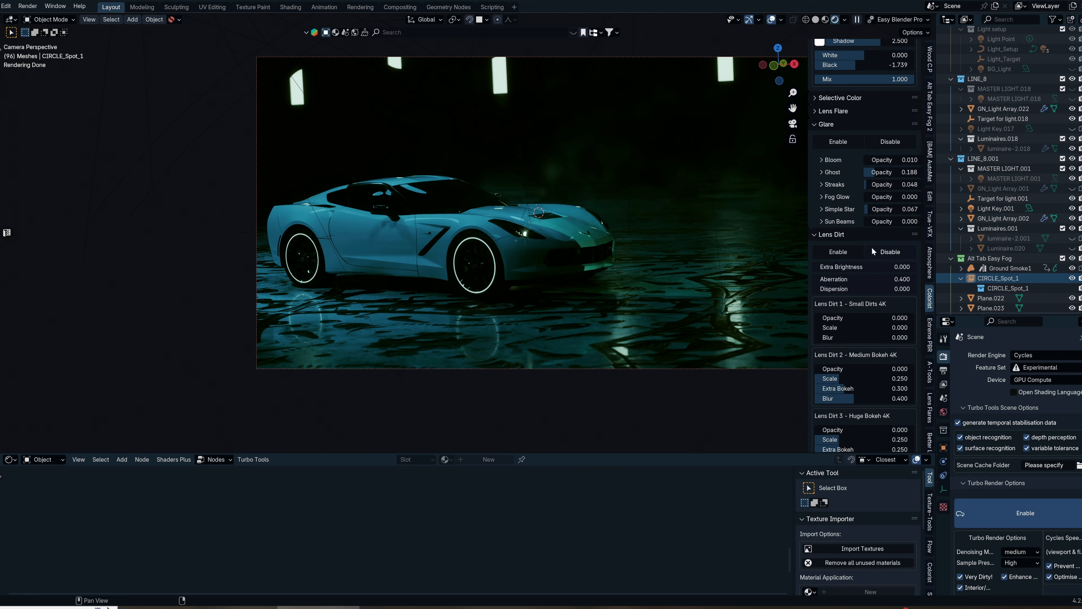
scroll(down, 3)
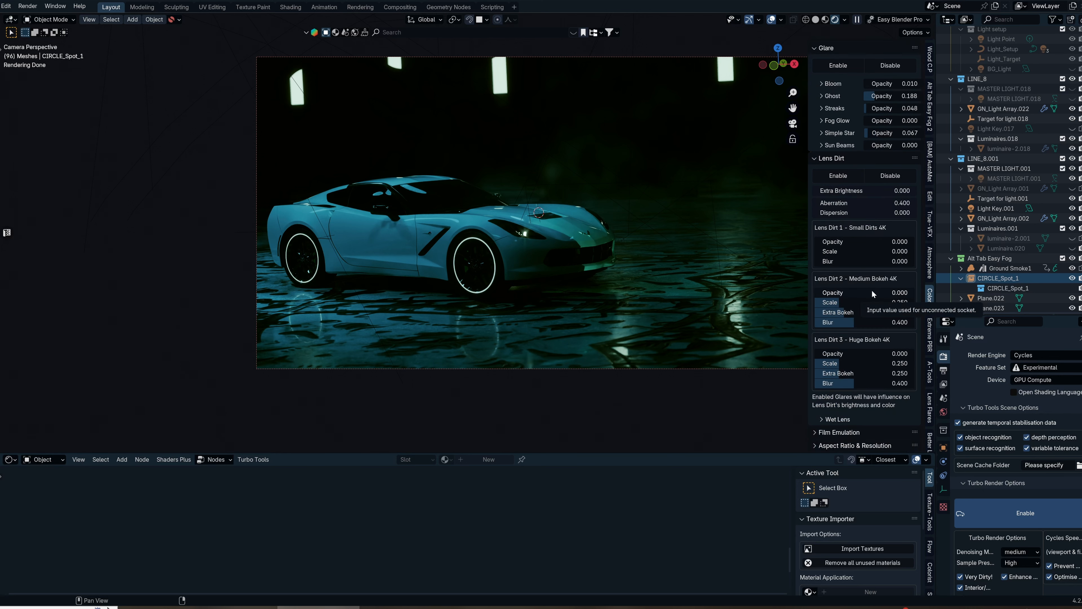
scroll(down, 3)
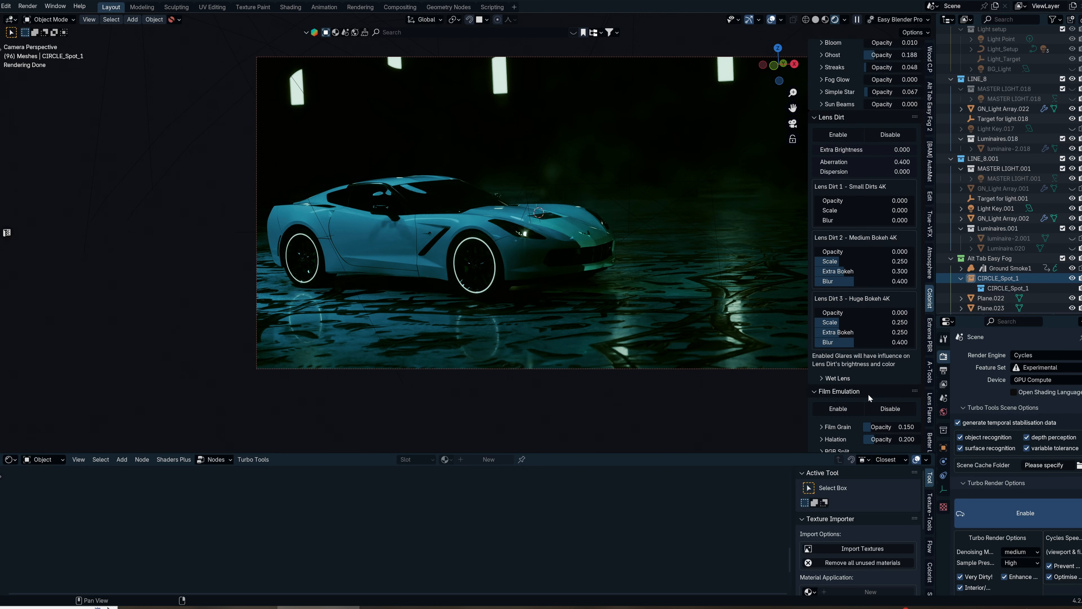
scroll(down, 3)
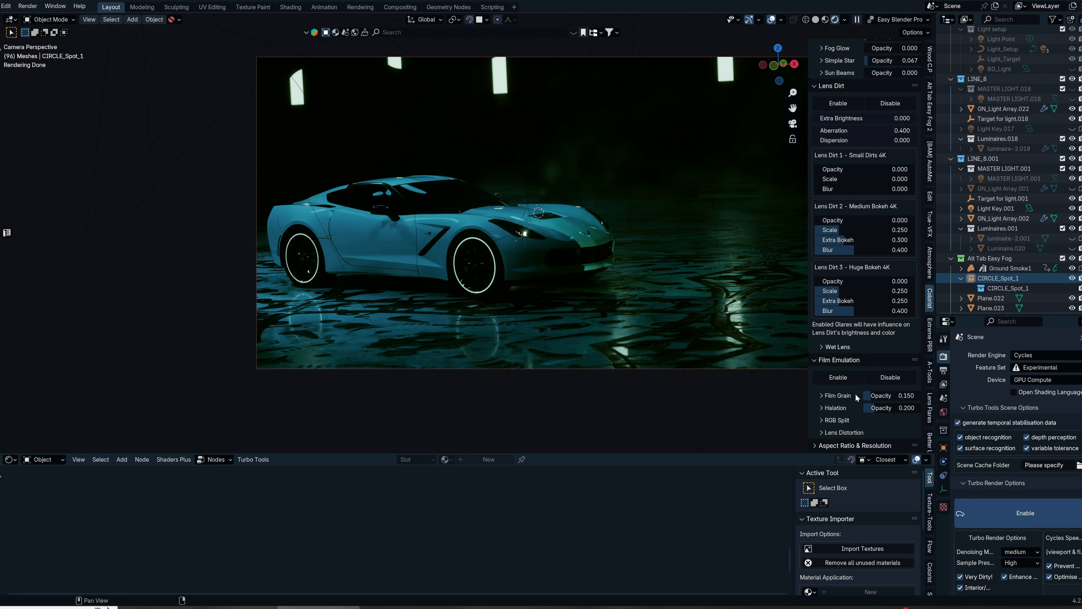
click(843, 433)
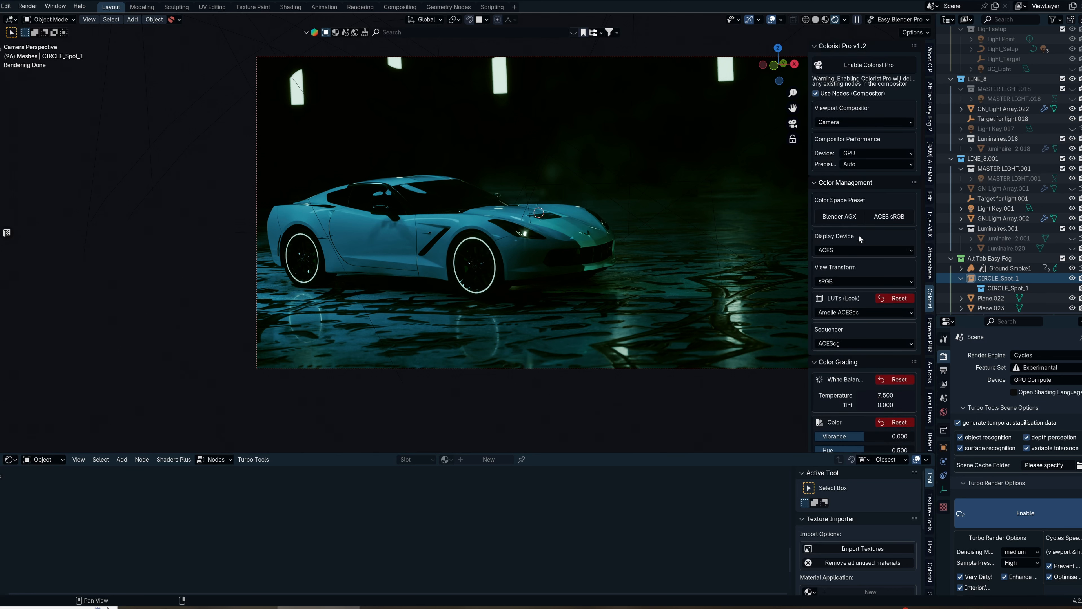
mouse_move(861, 330)
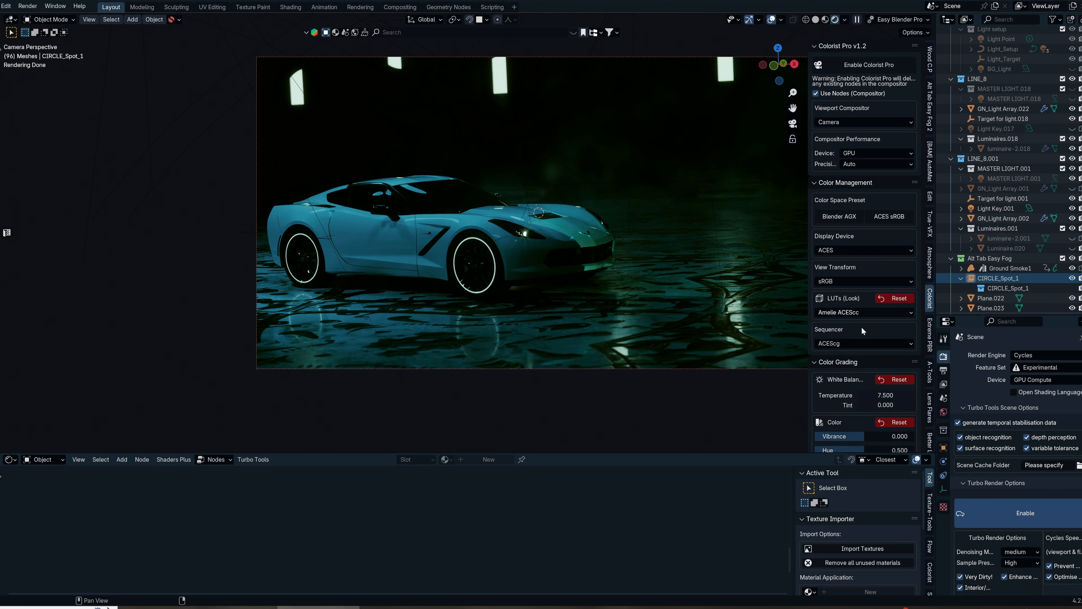
scroll(down, 3)
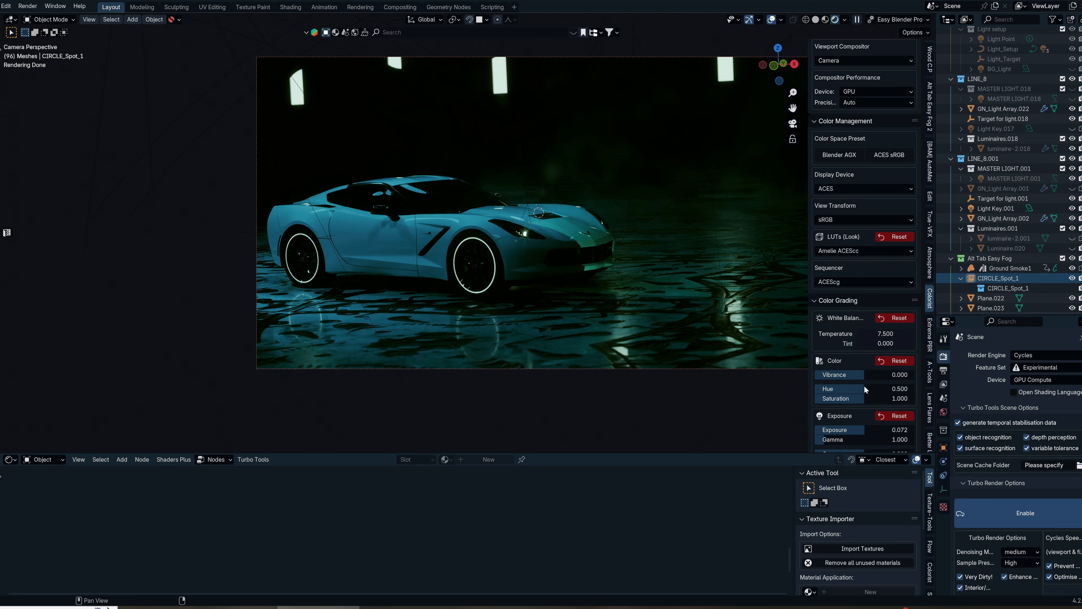
scroll(down, 3)
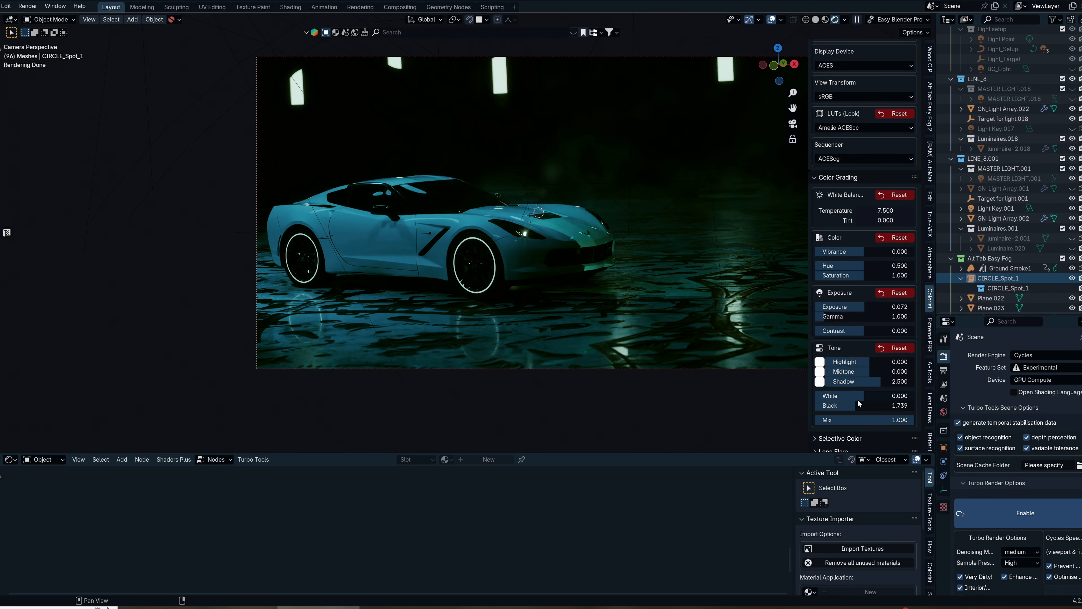